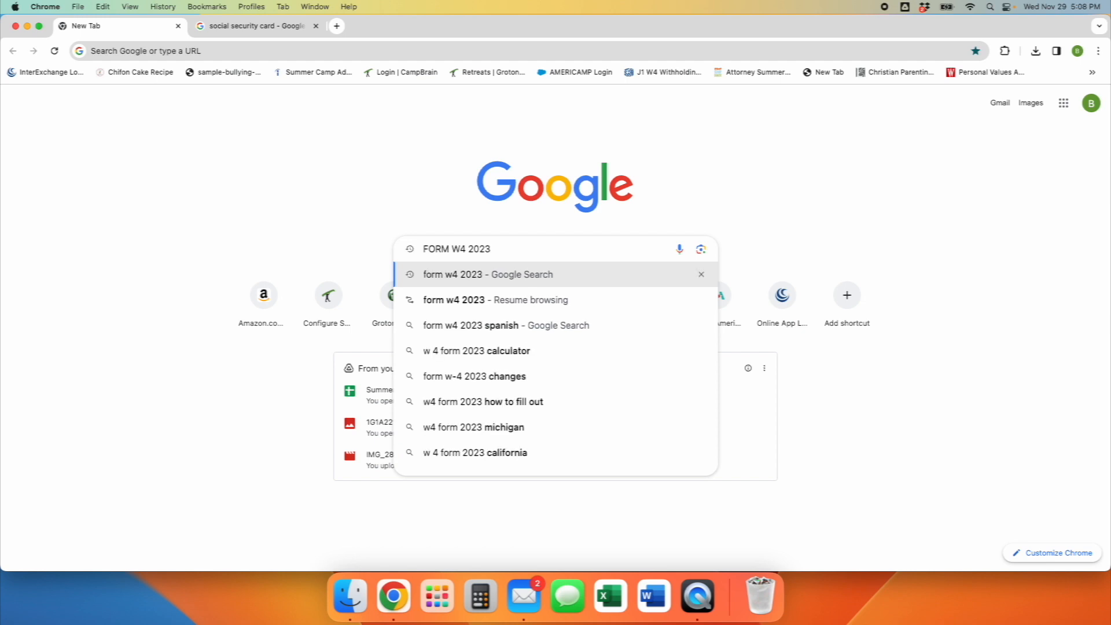
Search Google for 'form w4 2023' and open the fw4.pdf result from irs.gov.
left_click(489, 275)
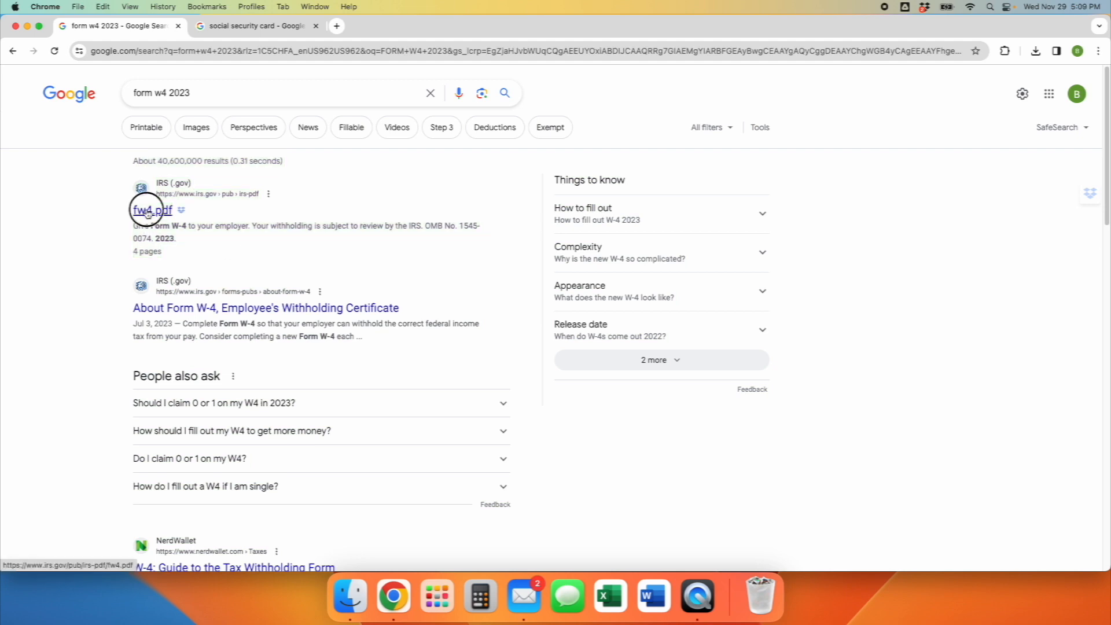
left_click(149, 211)
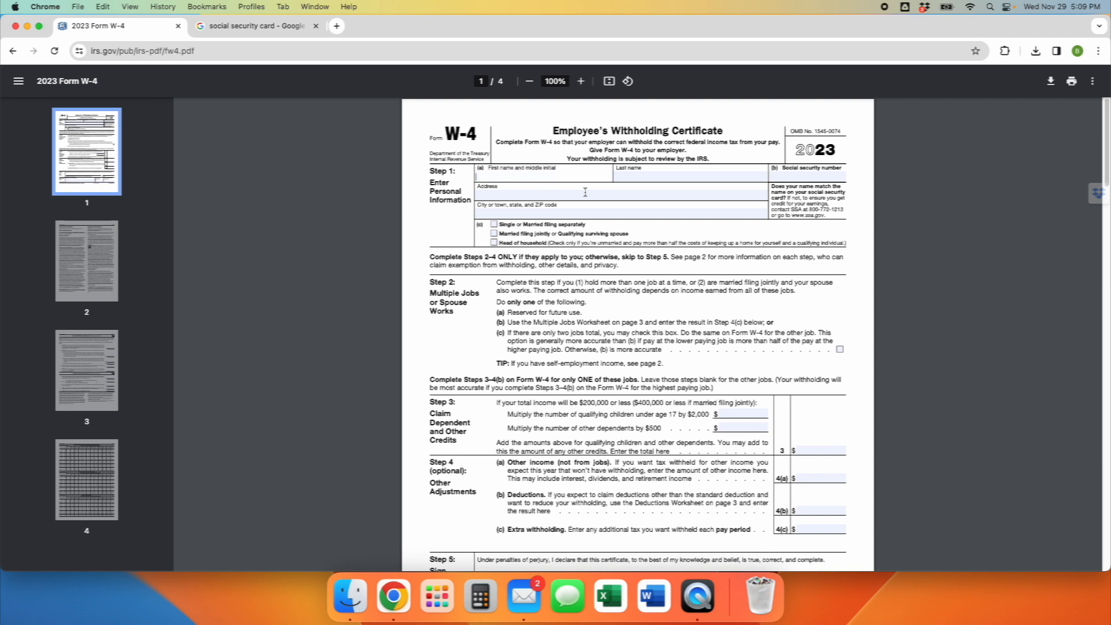
type("Add your name here")
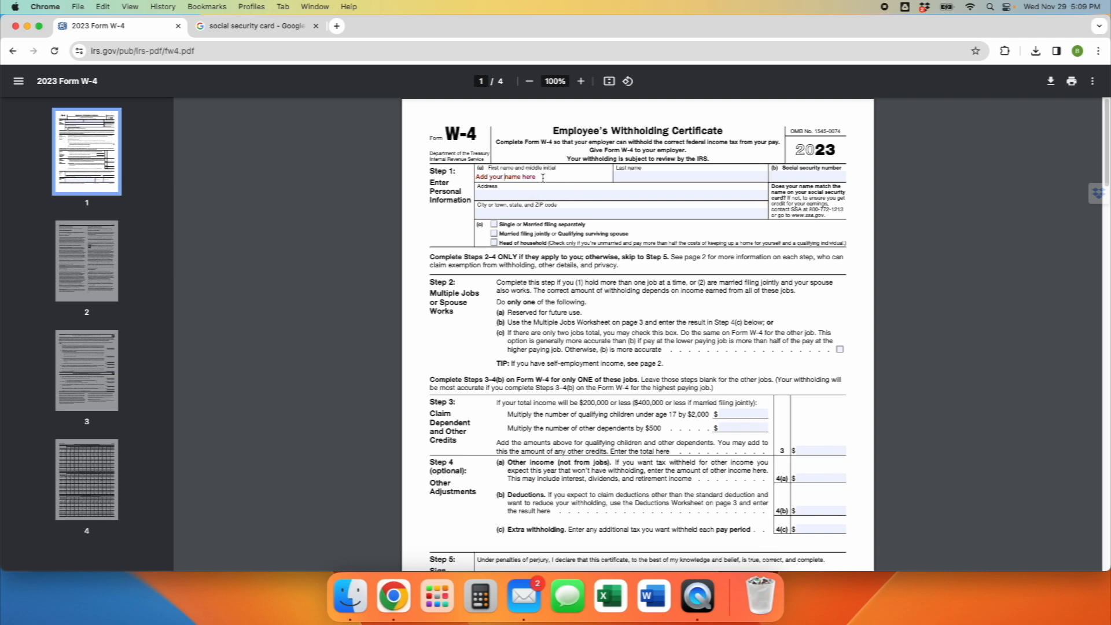
type("Br")
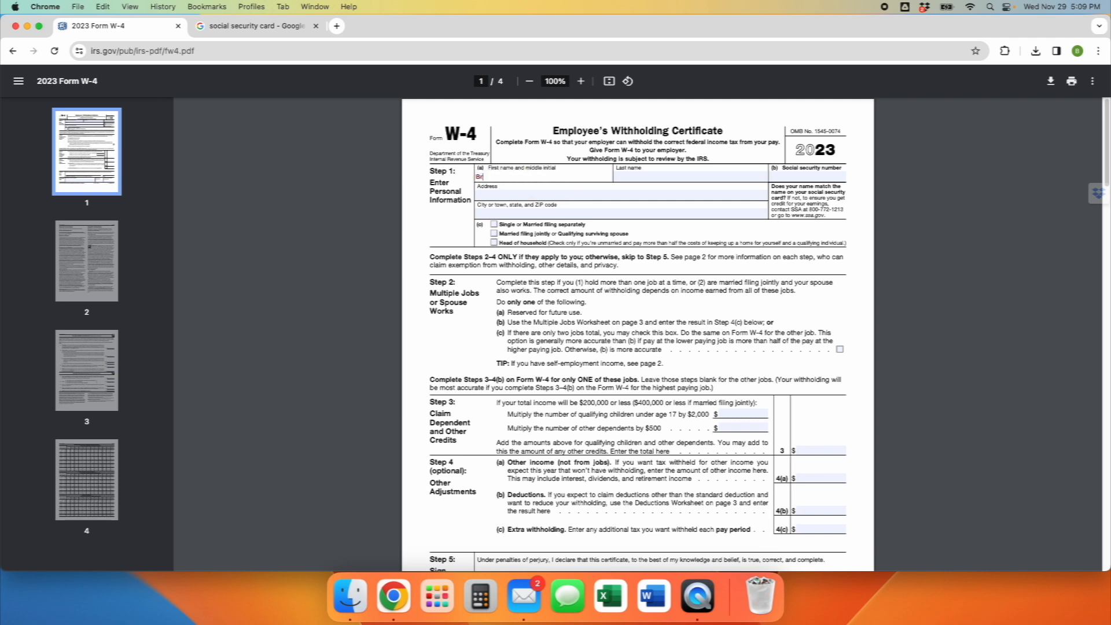
type("Breeze")
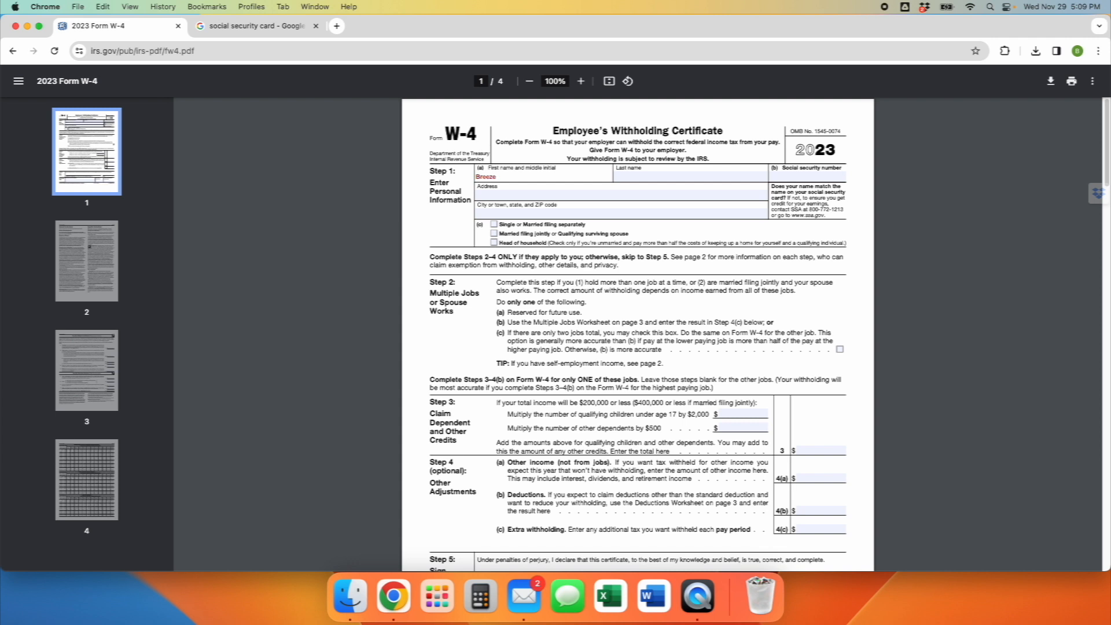
type("L")
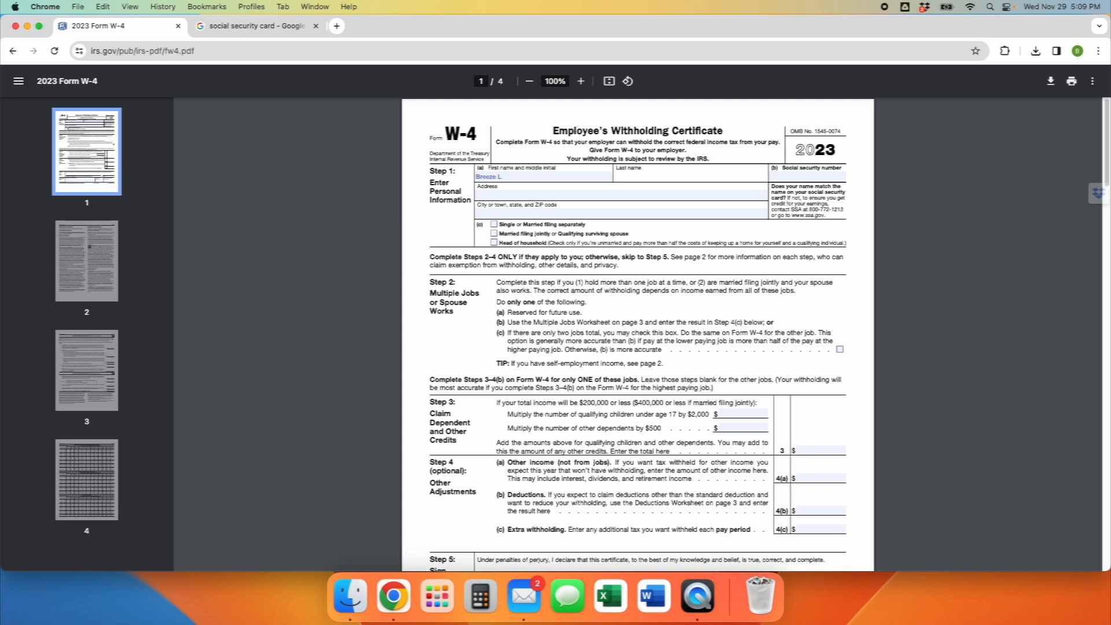
type("Everitt")
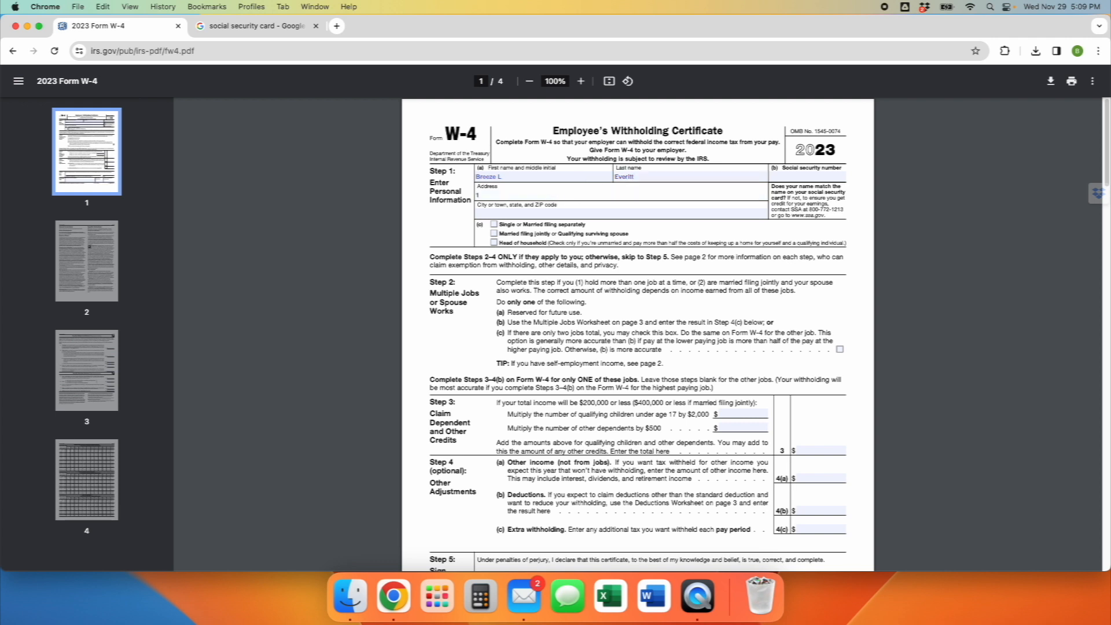
Put placeholder text 'Add your HOME addr' into the address line.
type("Add")
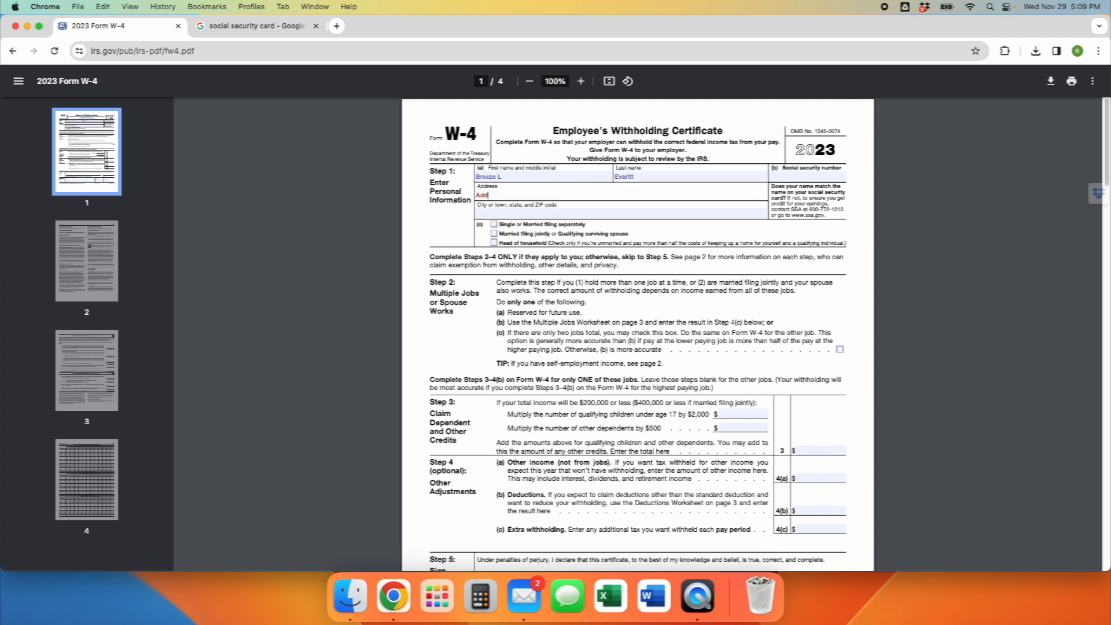
type("your H")
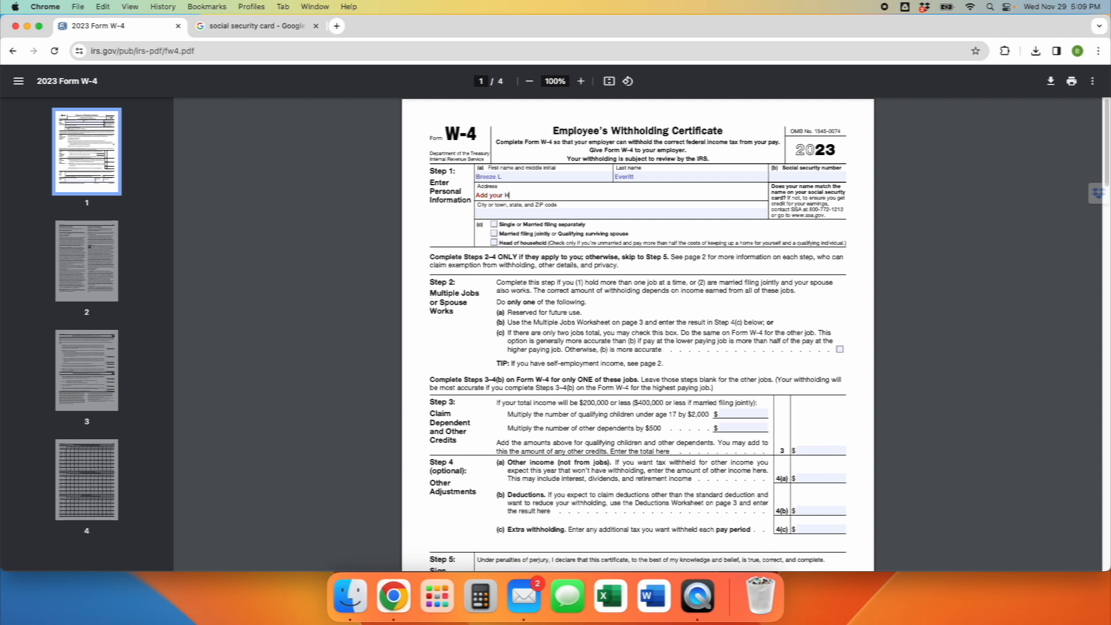
type("OME address here")
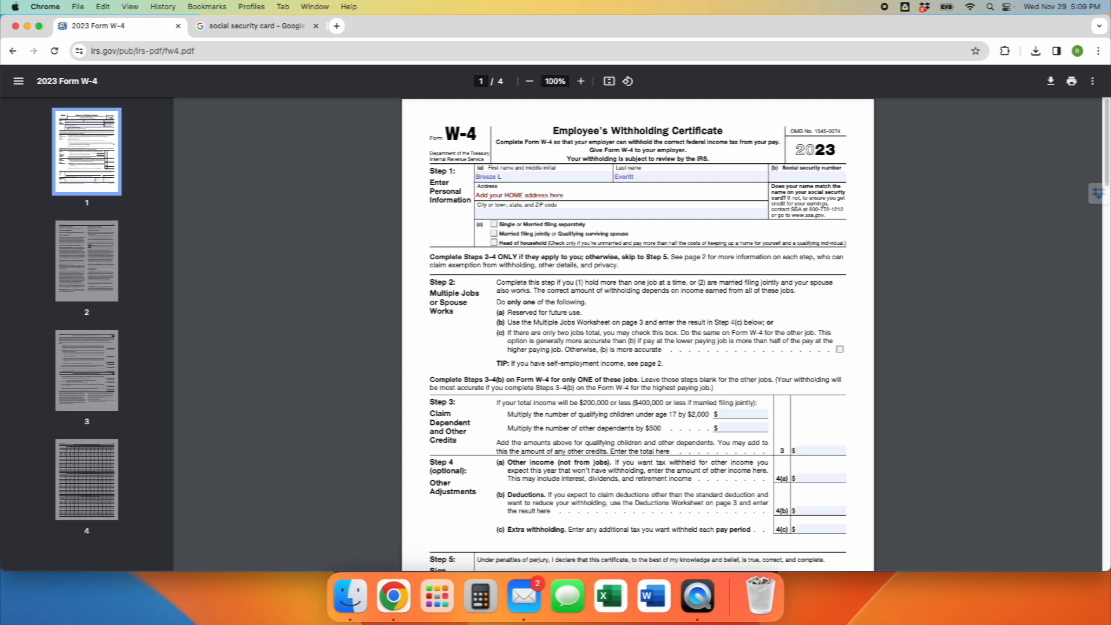
Replace the address placeholder with the street address 167 Prescott St.
type("if FULL")
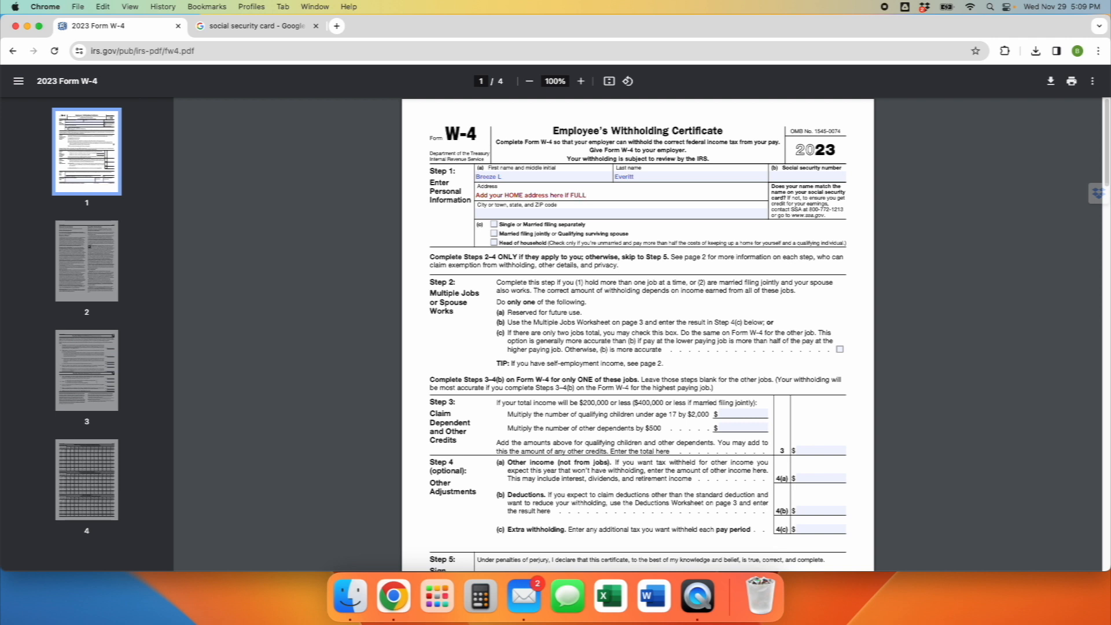
mouse_move(595, 193)
type("A")
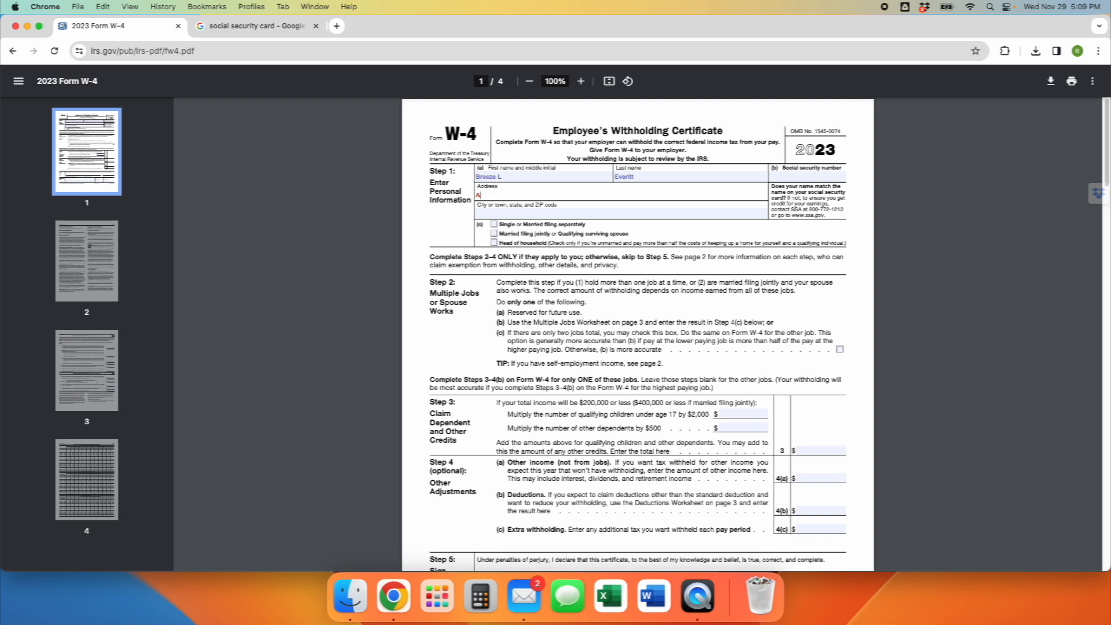
type("167")
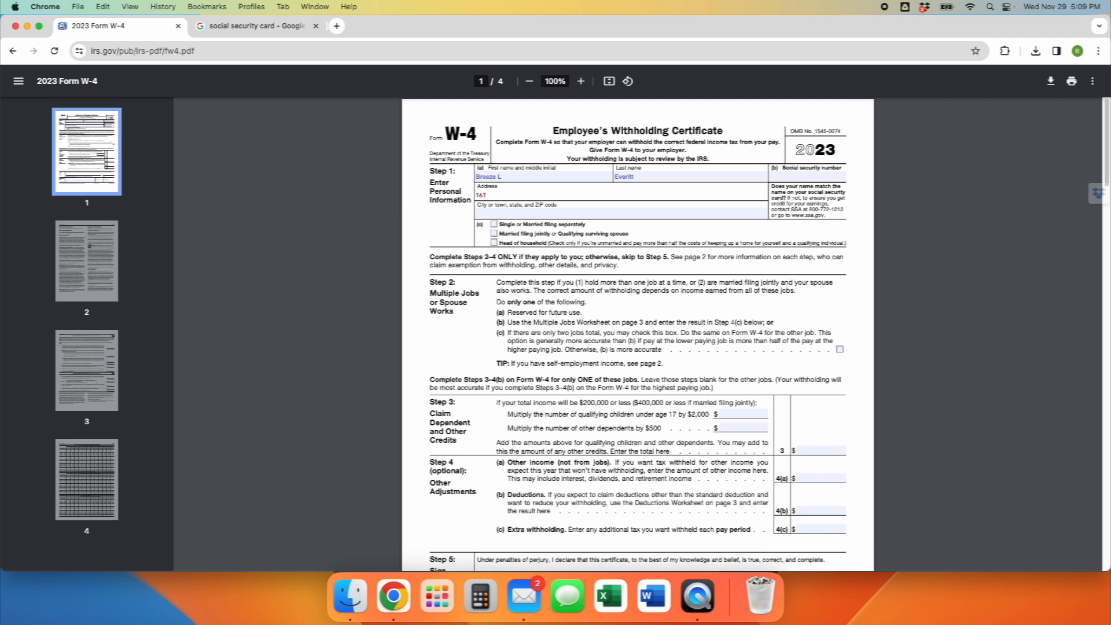
type("Prescott")
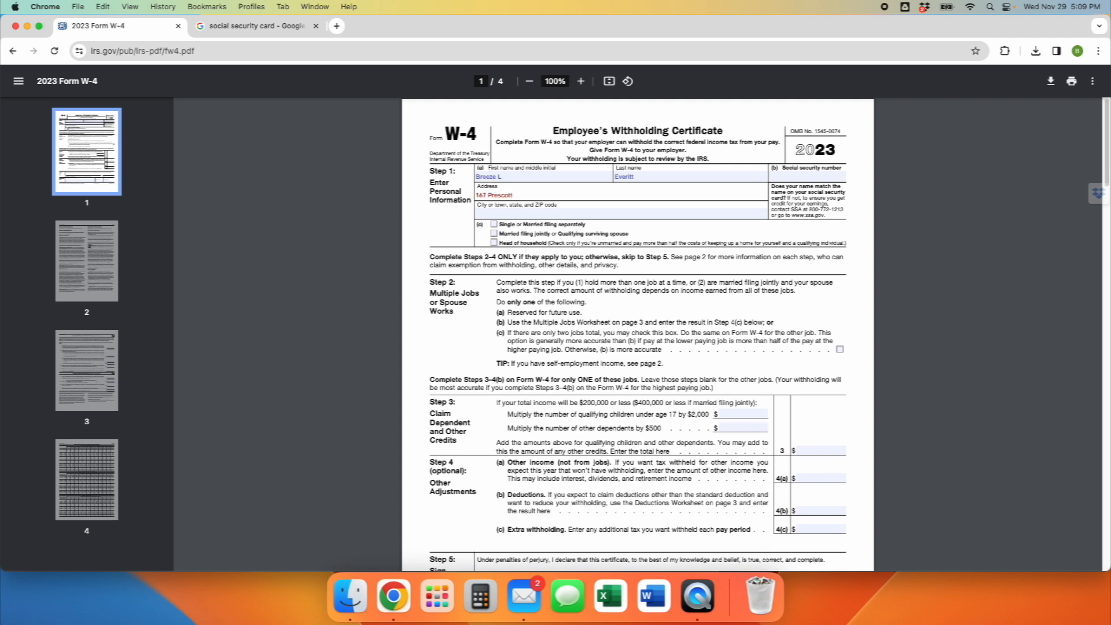
type("St")
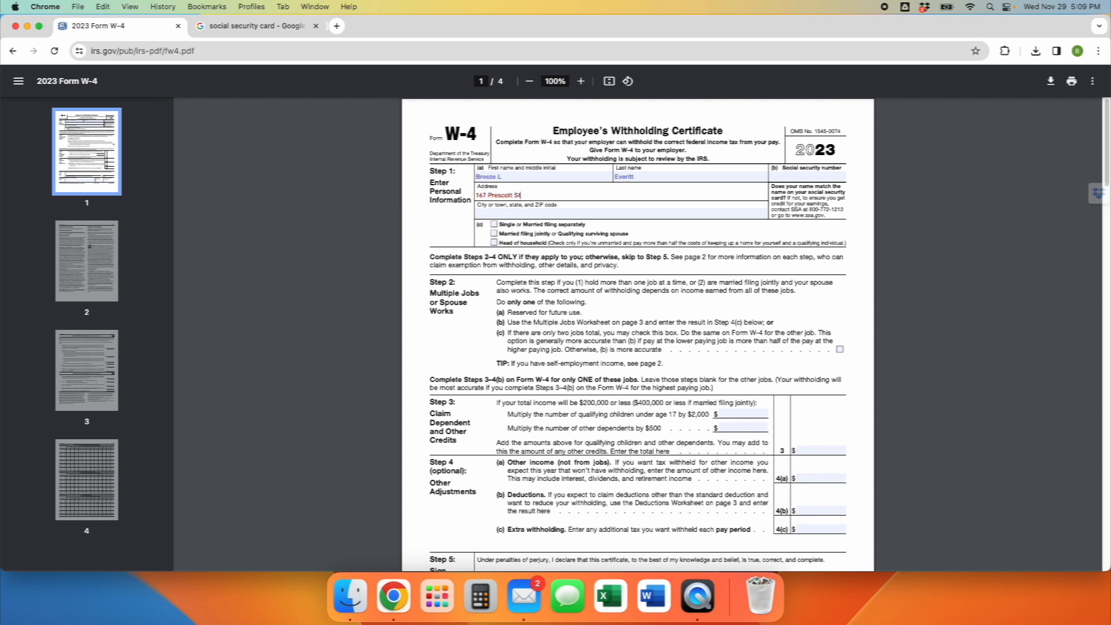
Enter Groton MA 01450 as the city, state and ZIP code.
type("Groton")
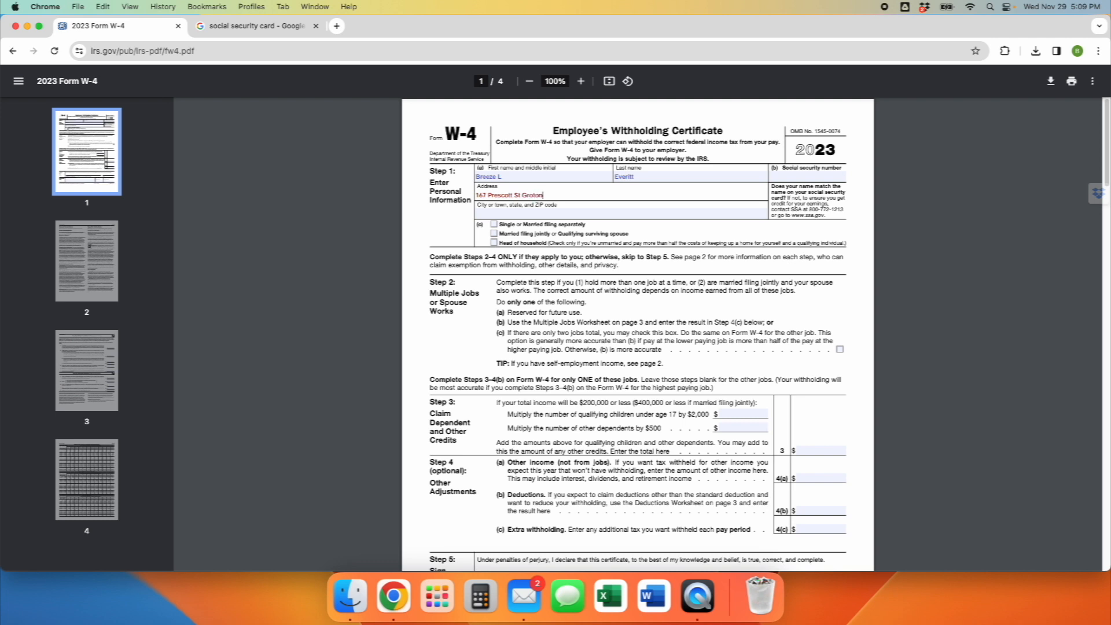
type("MA")
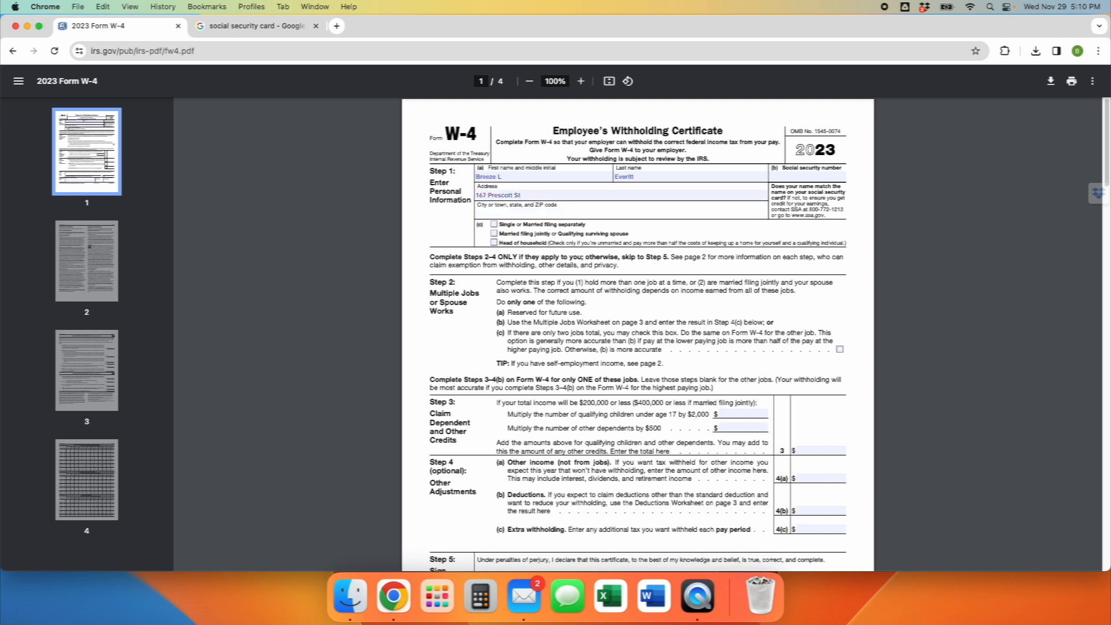
type("Groton MA")
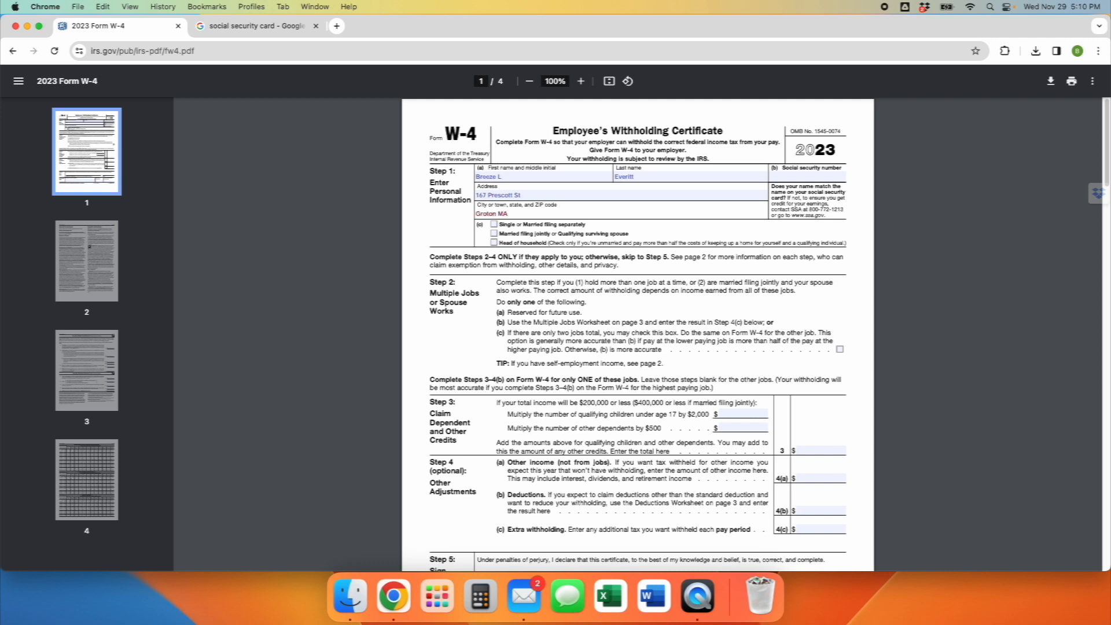
type("01450")
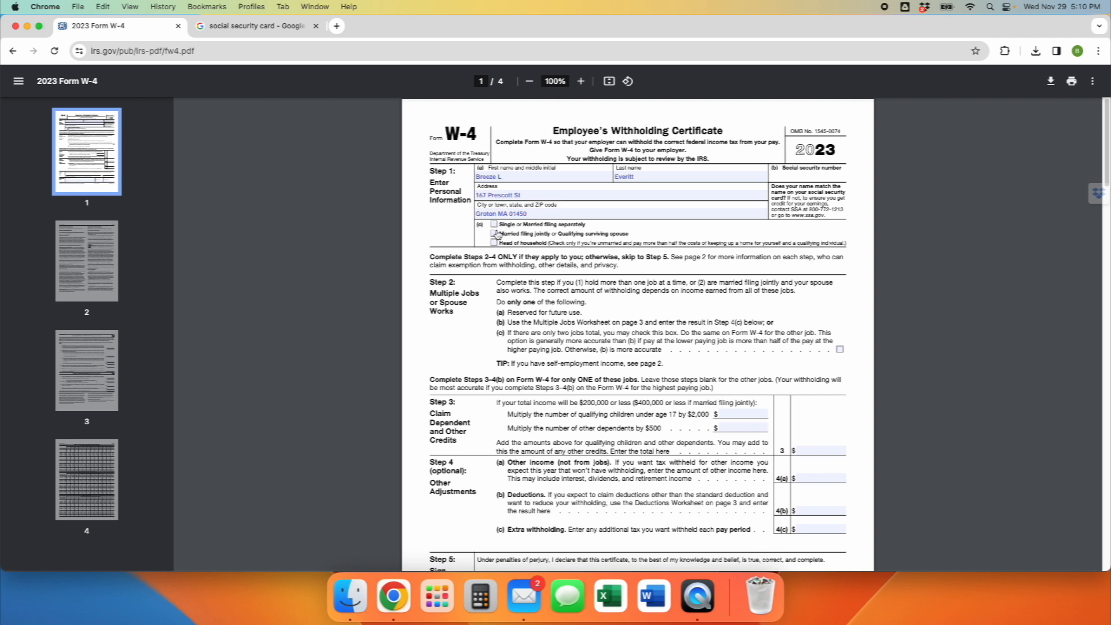
Check Single or Married filing separately and start text in the social security number field.
left_click(494, 223)
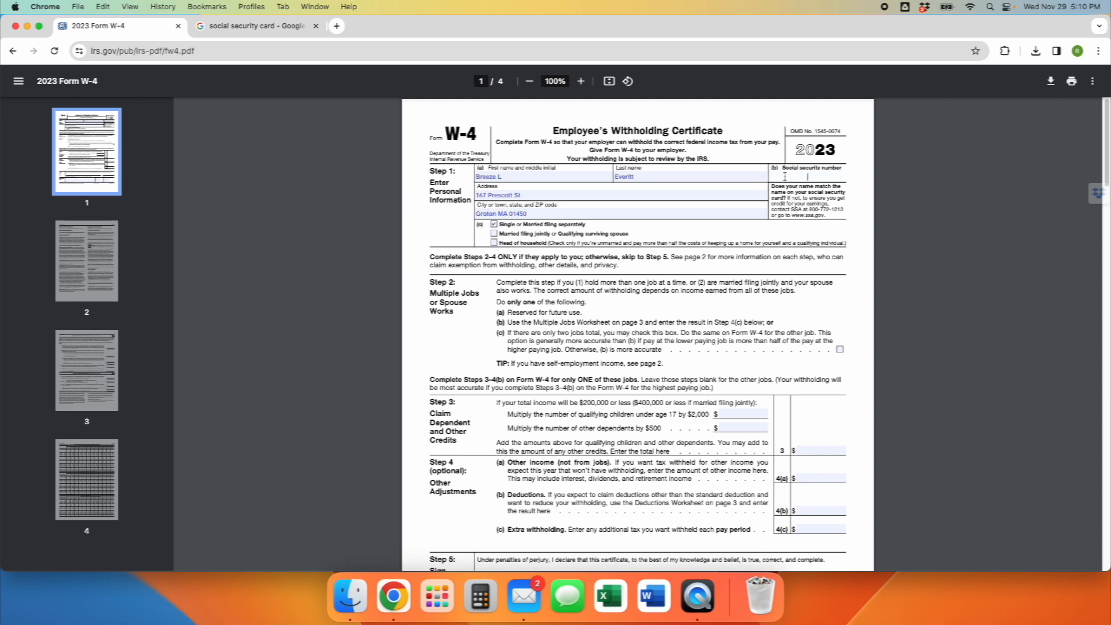
left_click(811, 176)
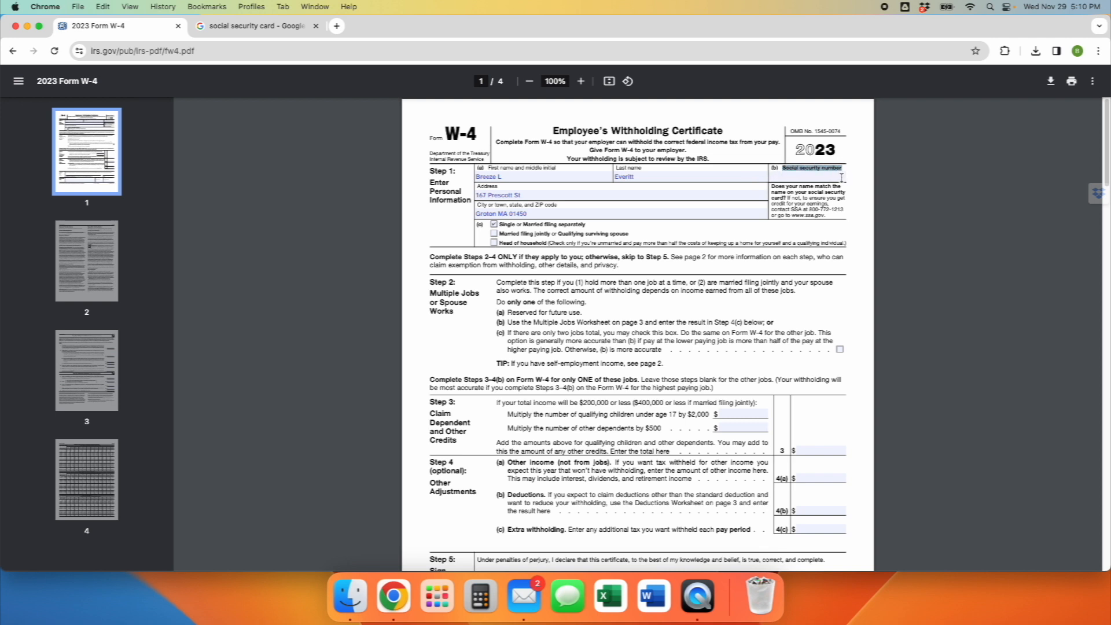
type("A")
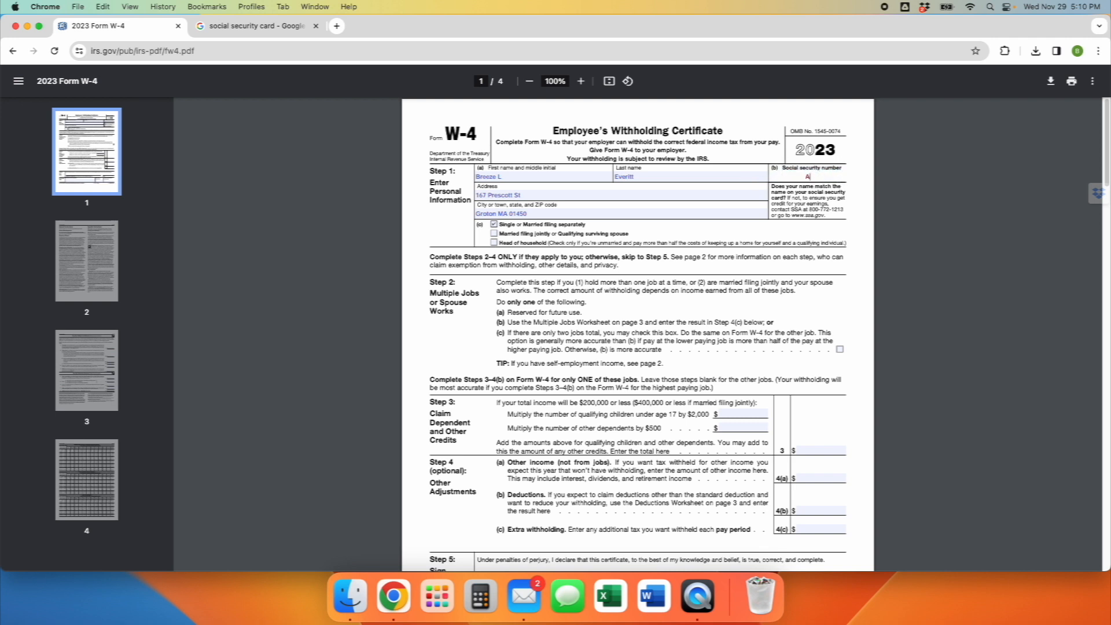
type("AMERICAN")
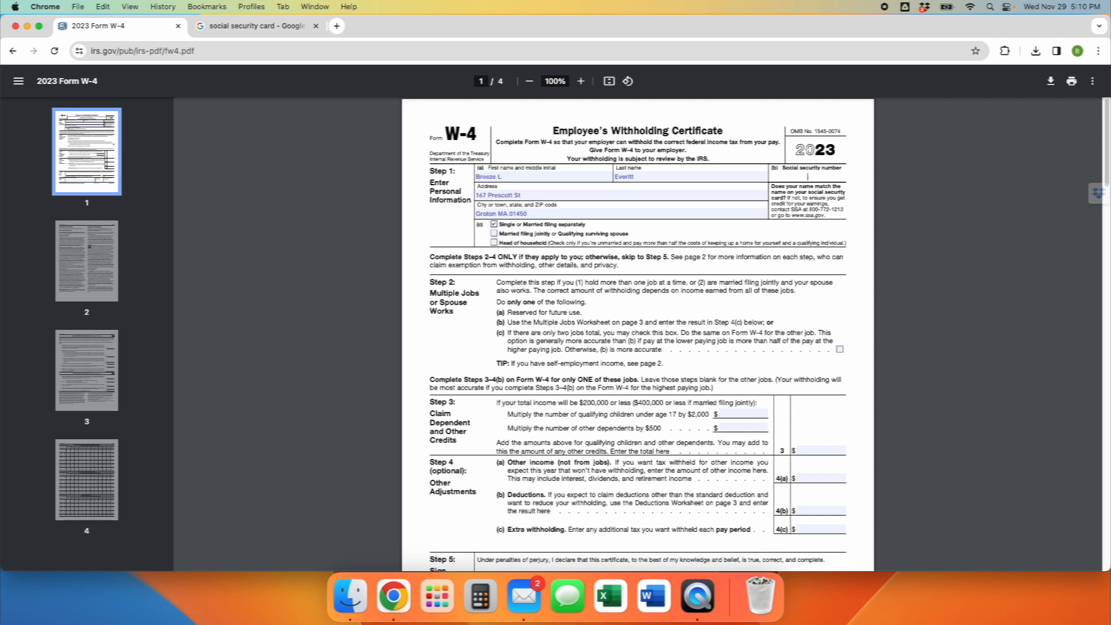
Switch to the Google Images tab showing social security card results.
left_click(255, 27)
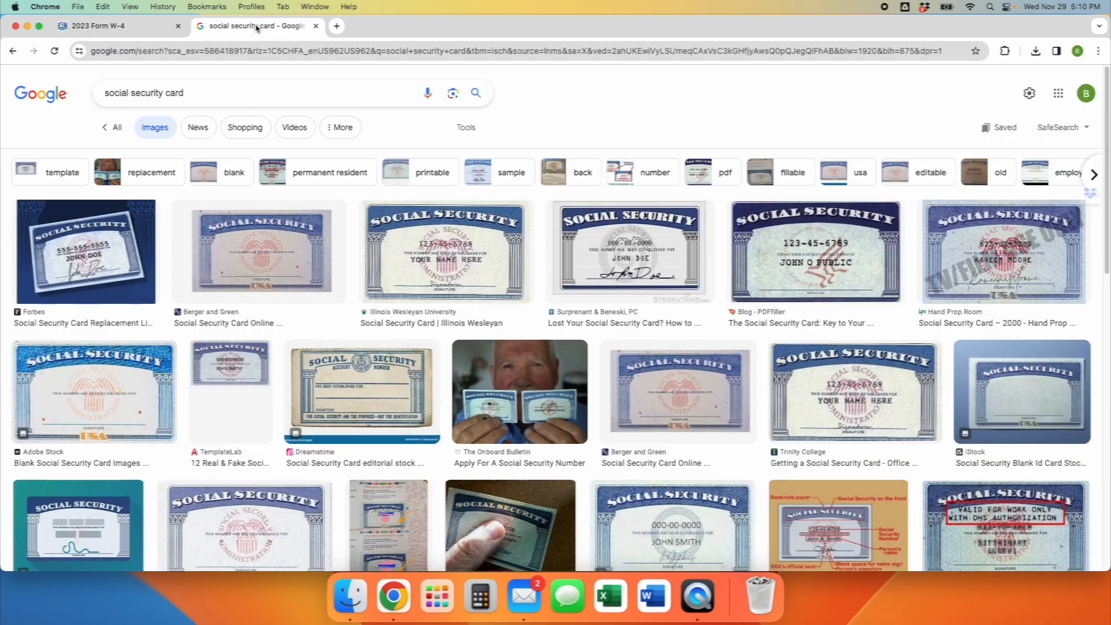
mouse_move(564, 381)
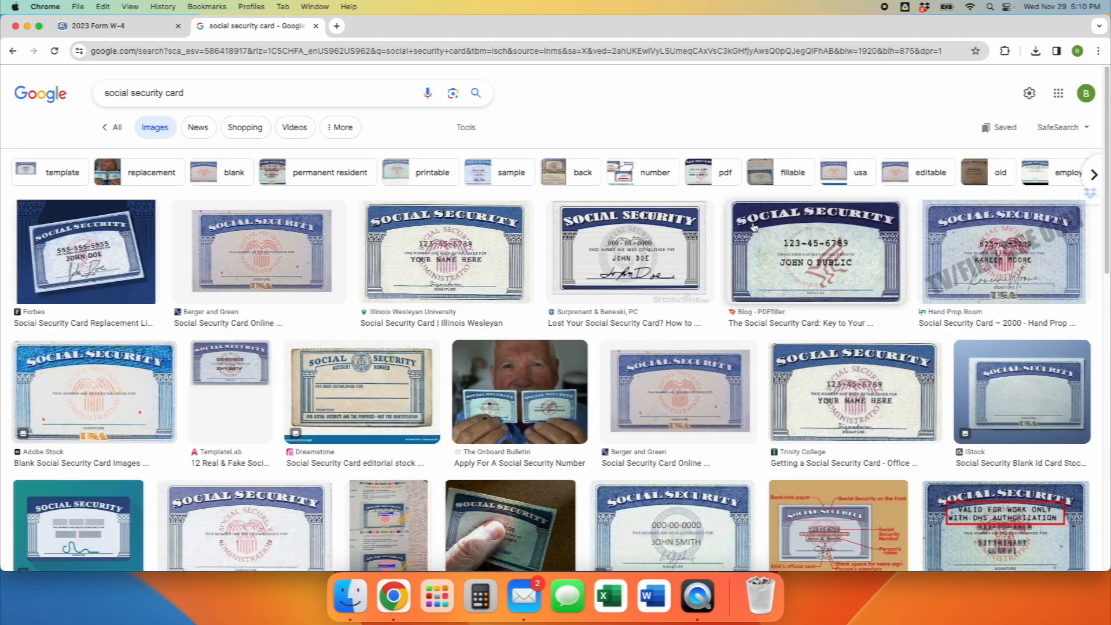
mouse_move(869, 235)
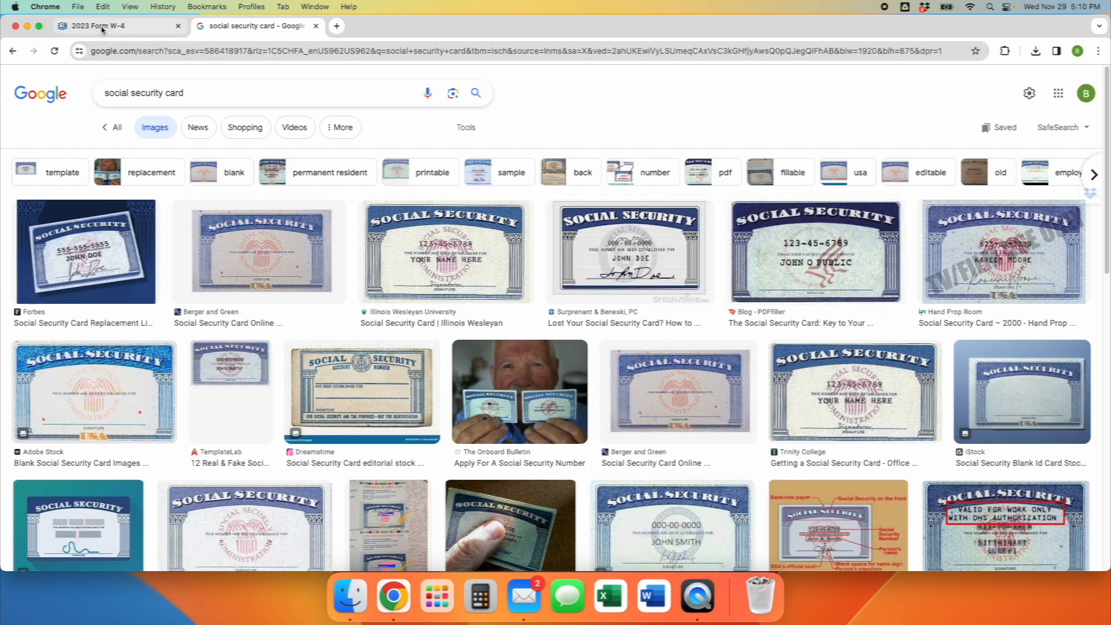
Return to the W-4 and enter 0 for the Step 3 dependents and Step 4 adjustment amounts.
left_click(96, 25)
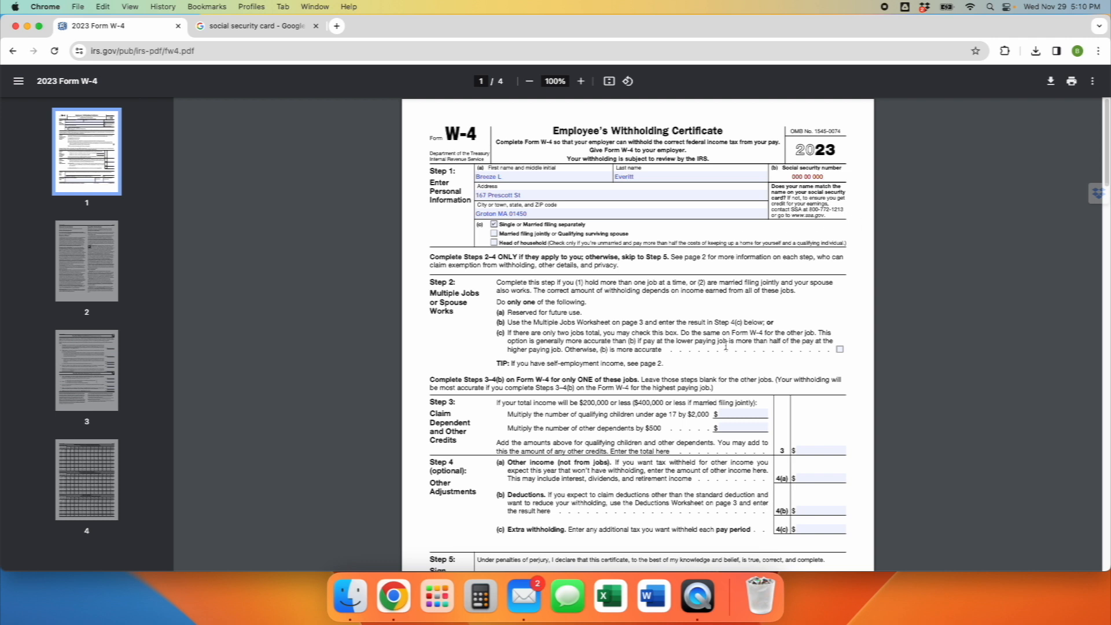
type("0")
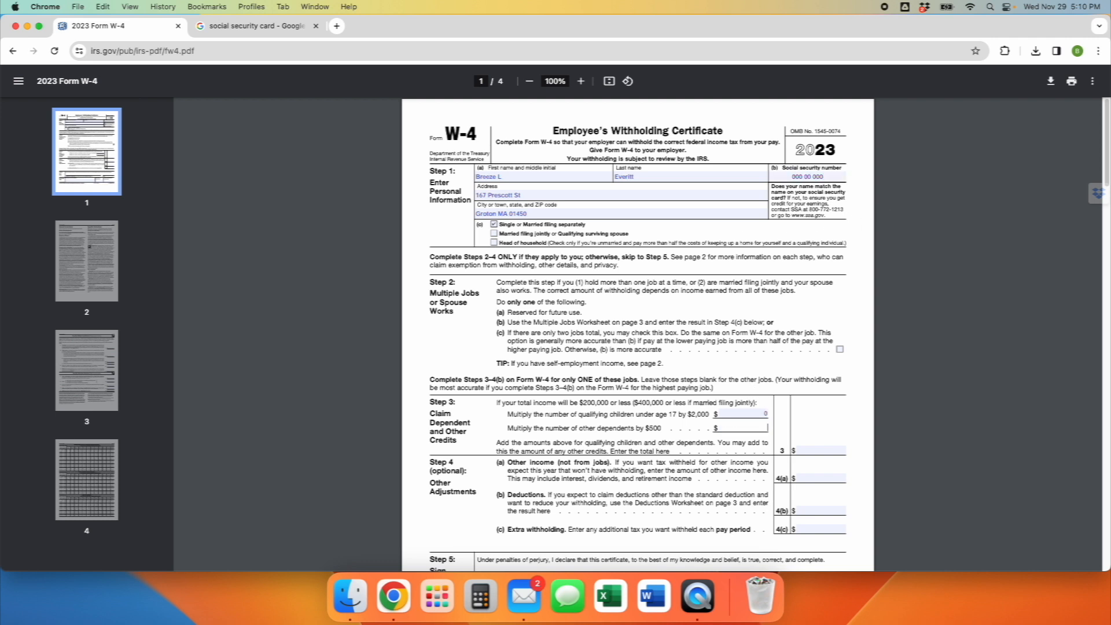
scroll("down", 3)
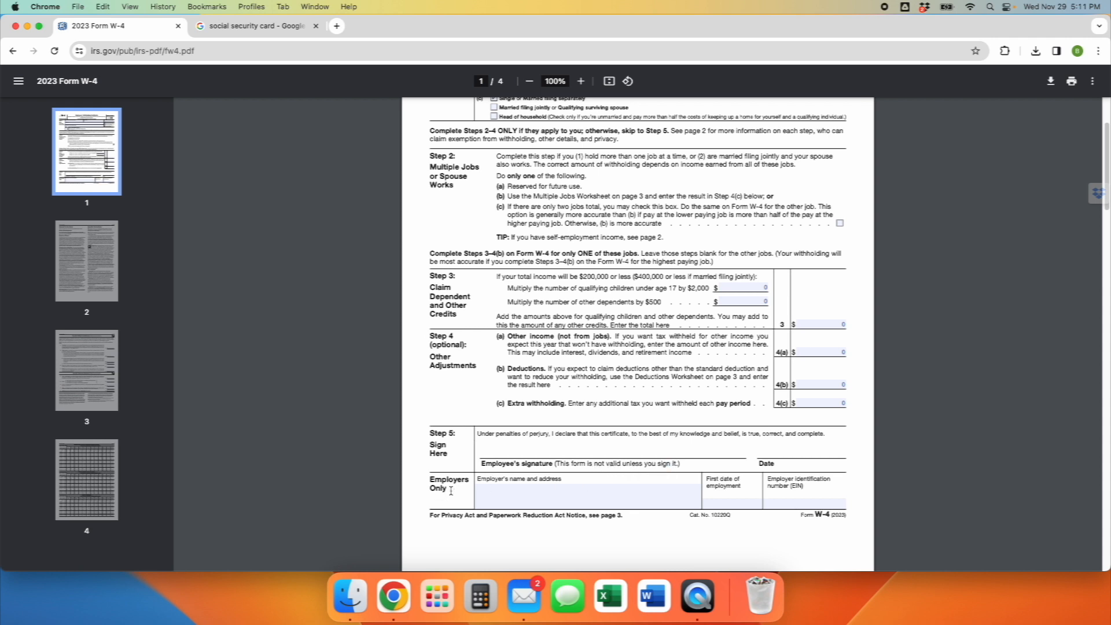
Enter employer name 'The American Baptist Churches of MA D.B.A Grotonwood Camp & Conference Center'.
double_click(449, 484)
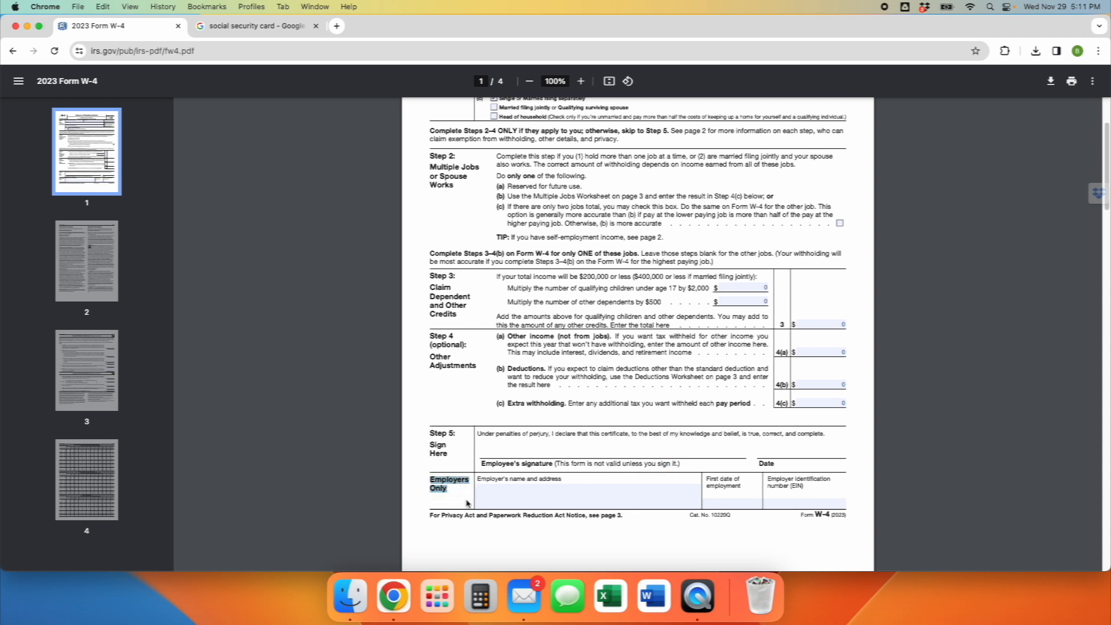
left_click(507, 489)
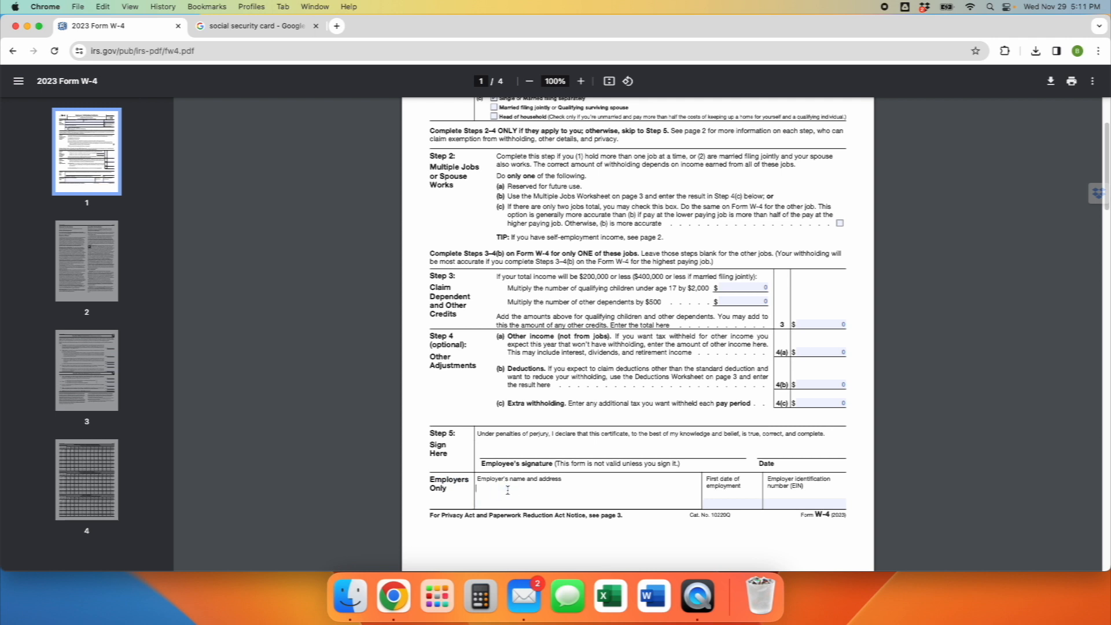
type("The A")
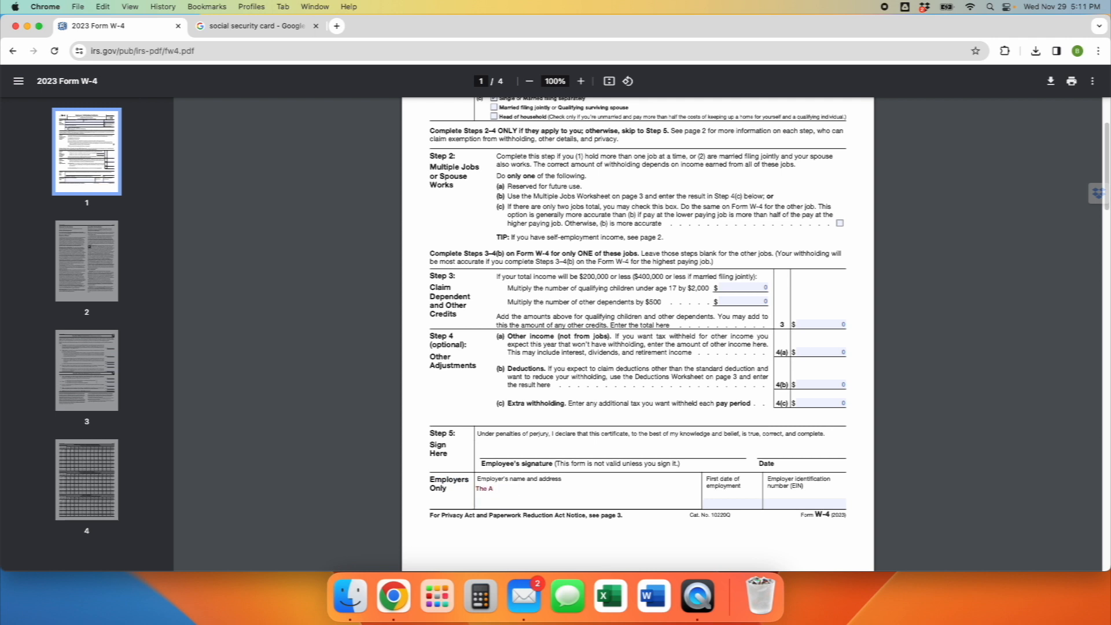
type("merican Baptist Churches of MA")
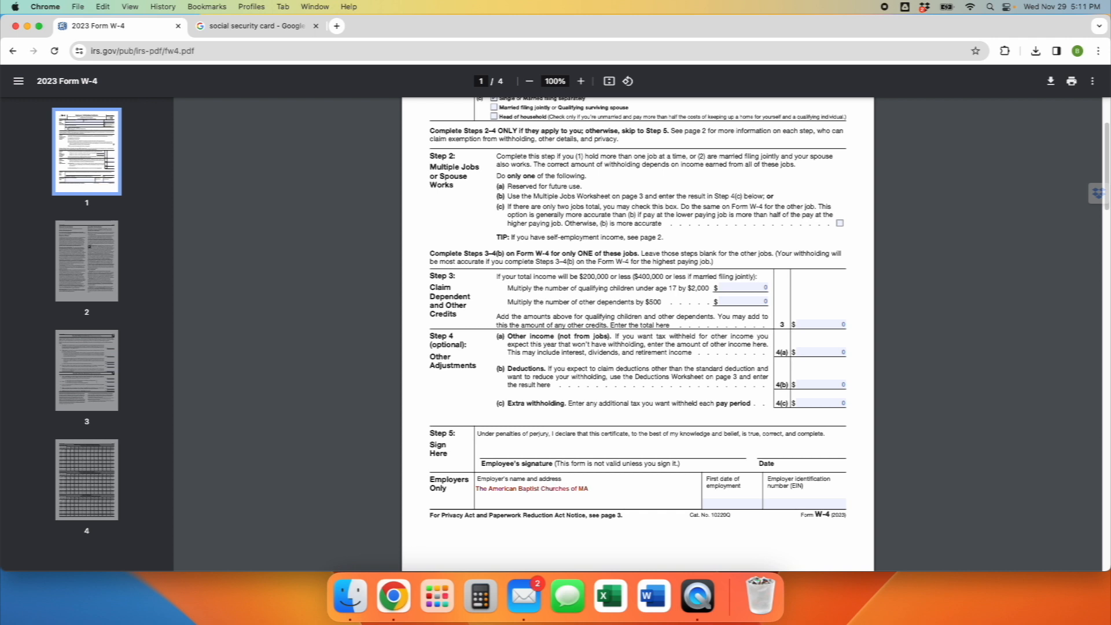
type("D.B")
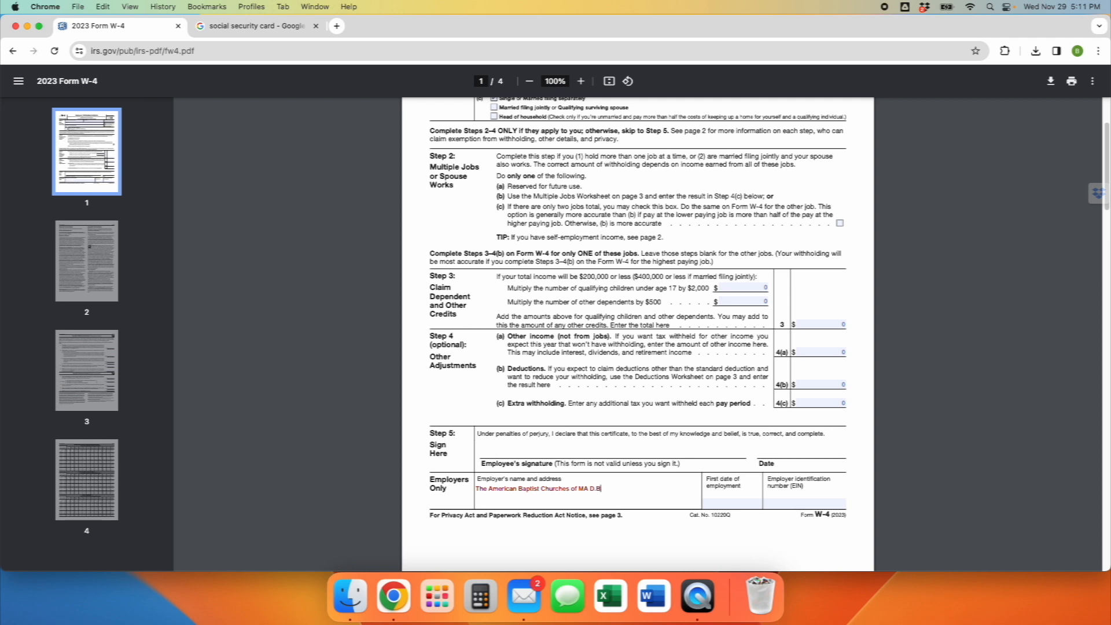
type(".A G")
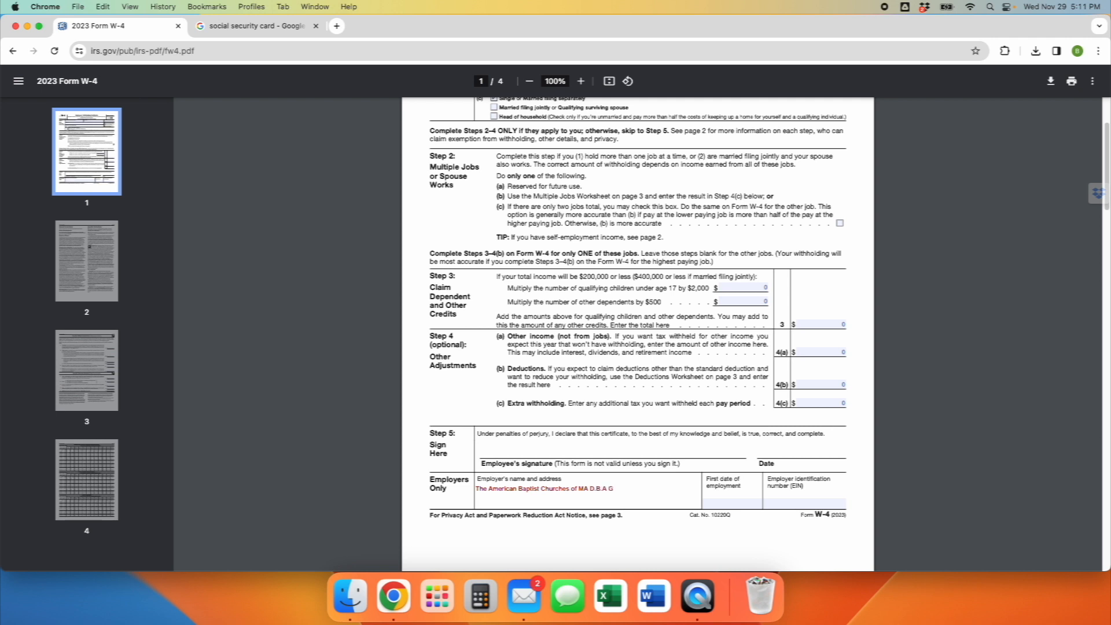
type("Grotonwood")
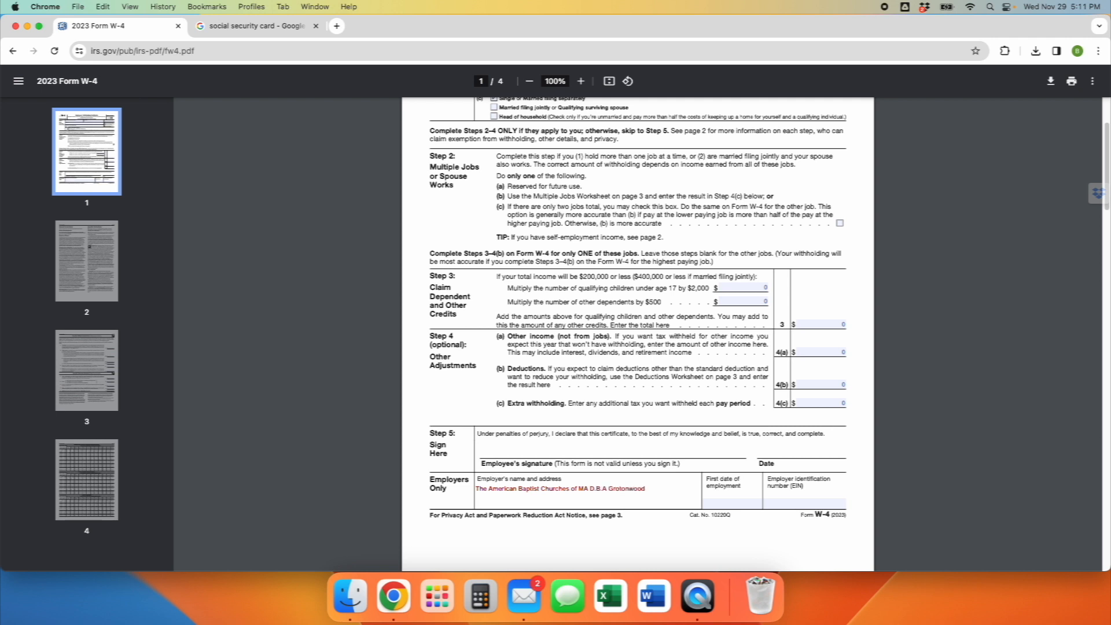
type("Camp & C")
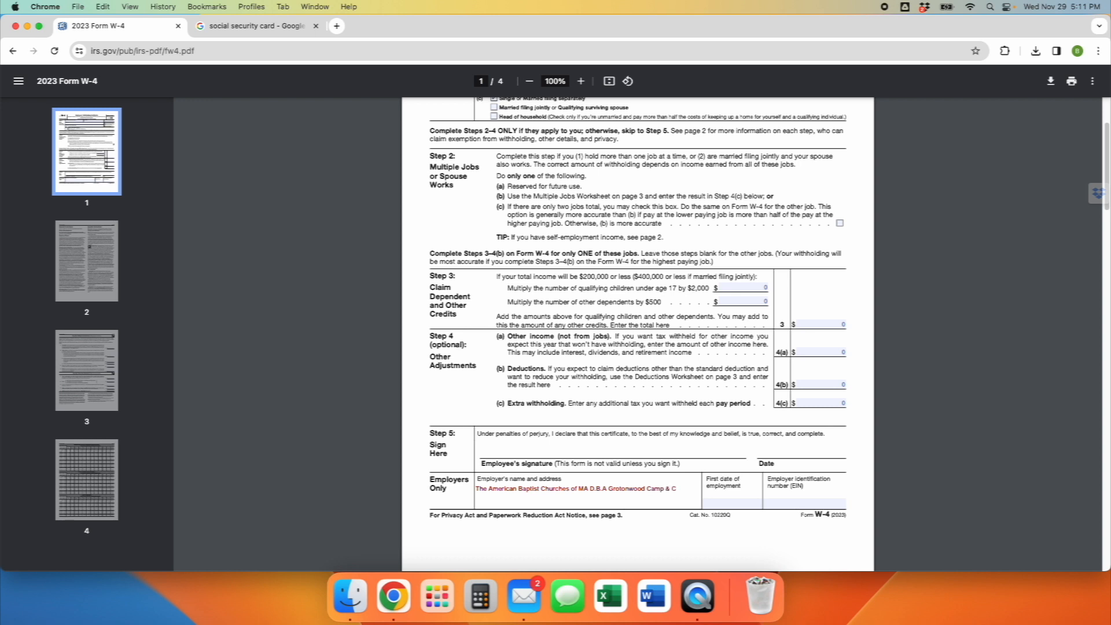
type("onferene")
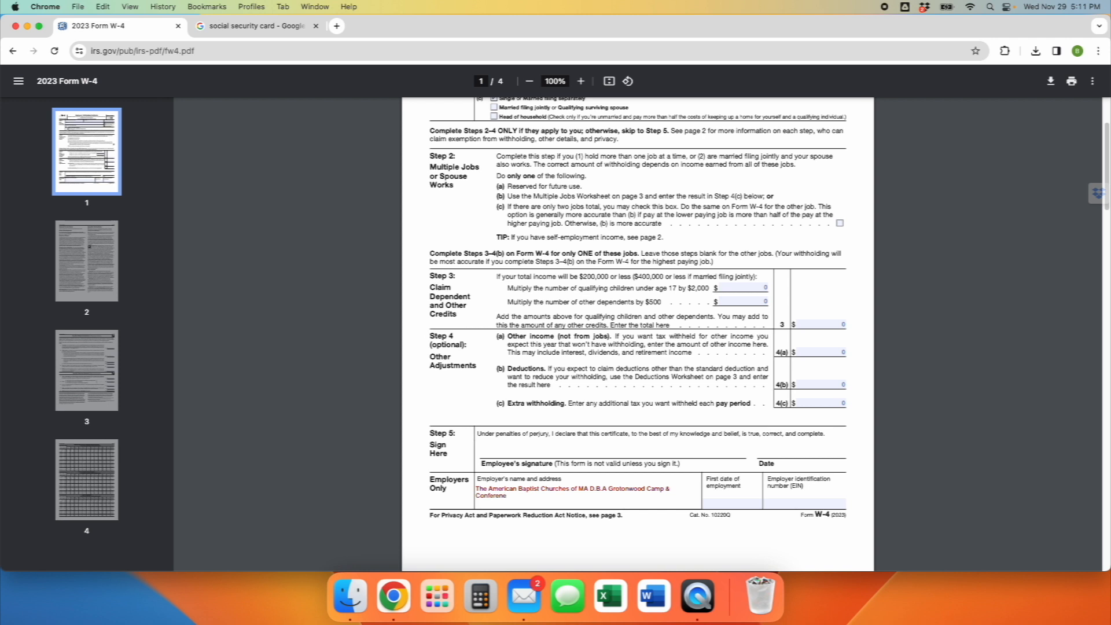
type("Center")
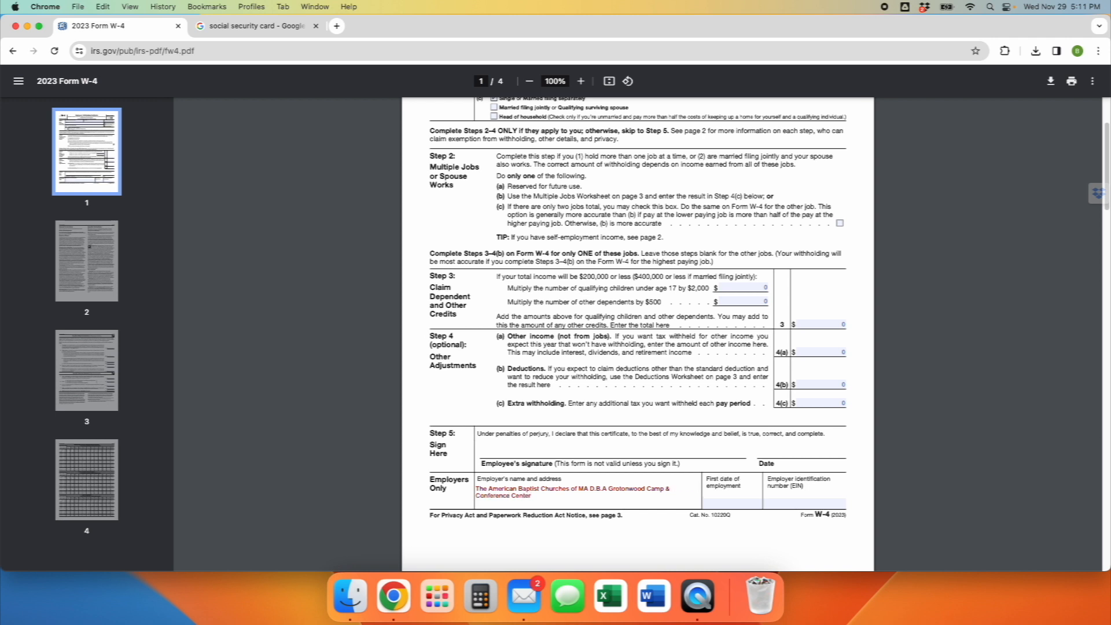
type("- 1")
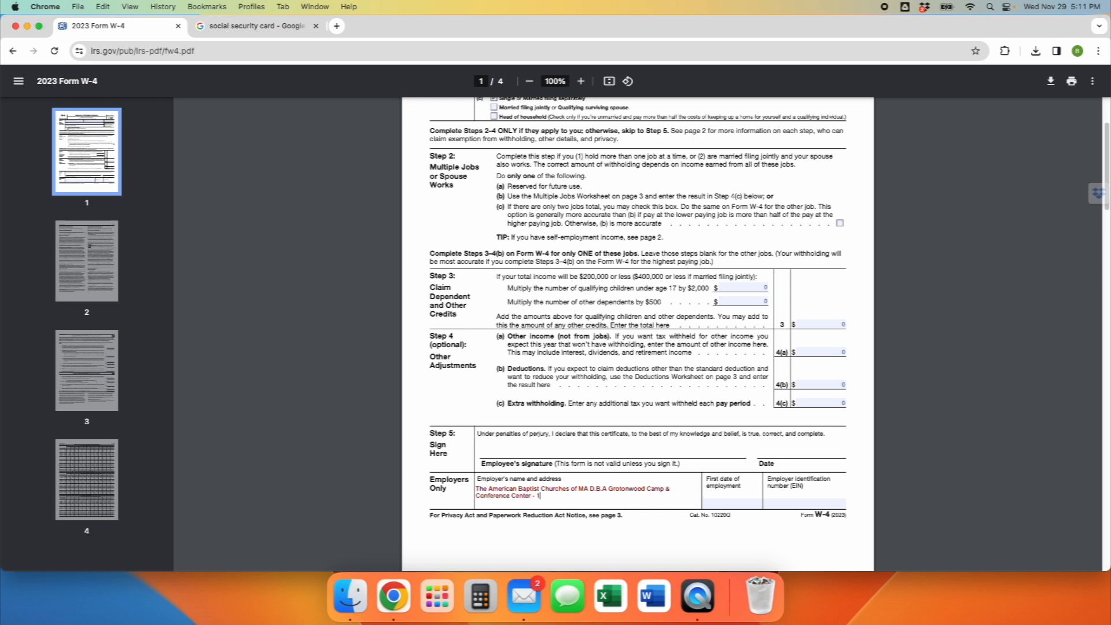
type("67 Prescott St Groton MA 0")
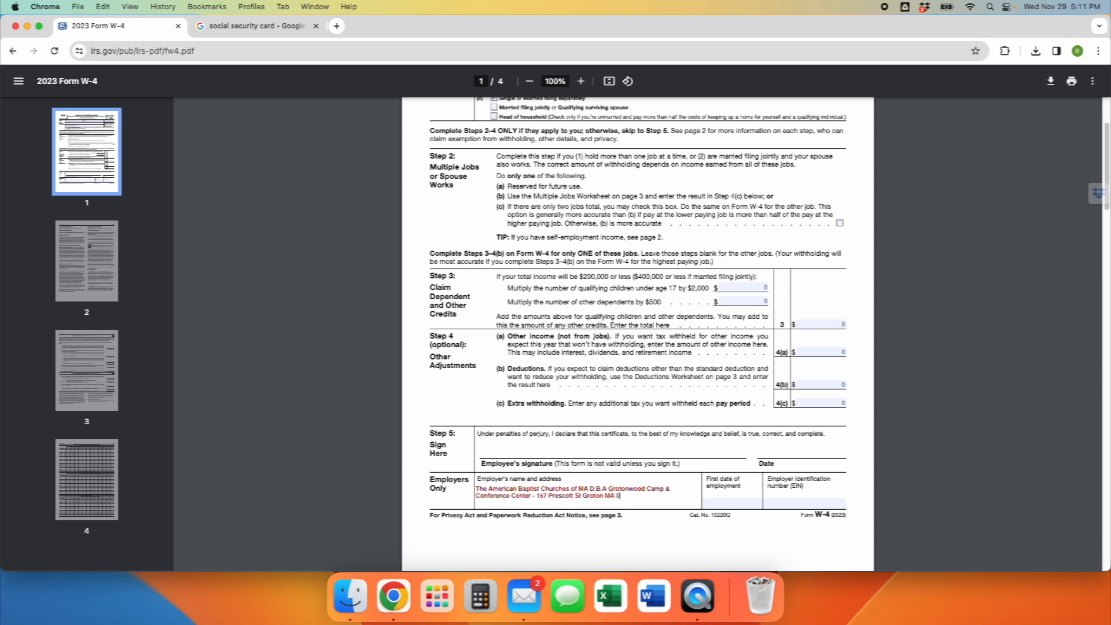
type("1450")
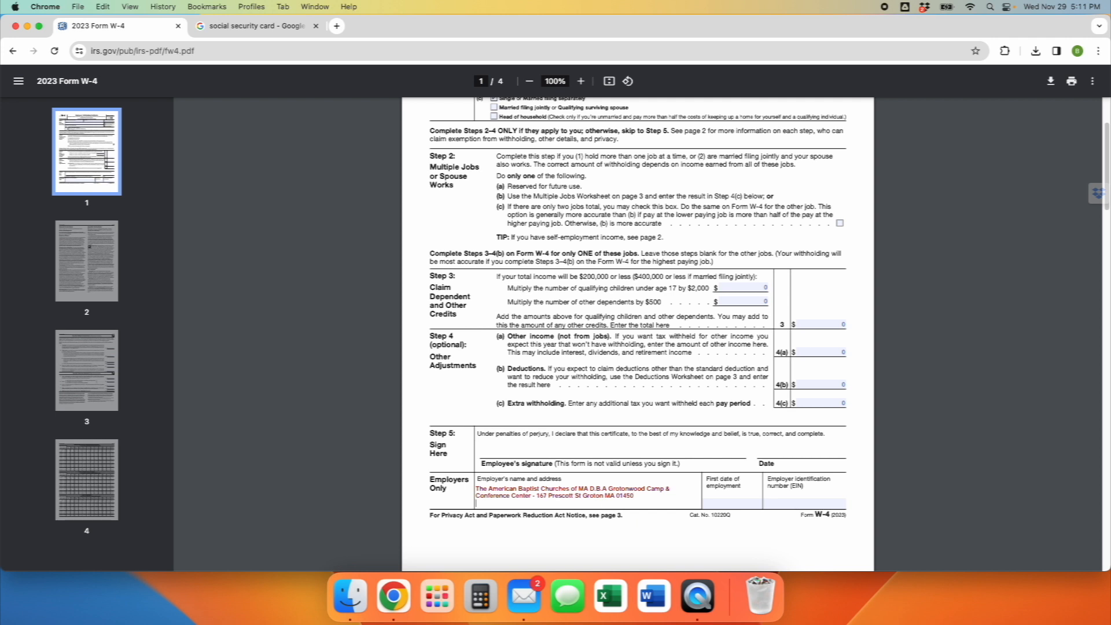
type("Help me out - add this information")
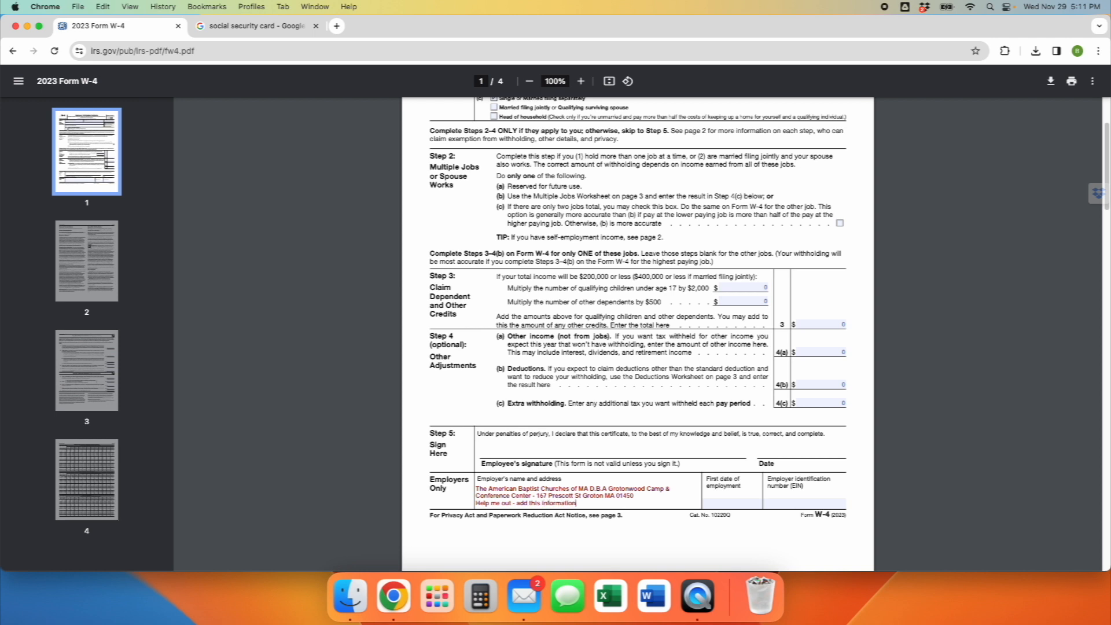
type("here for me!")
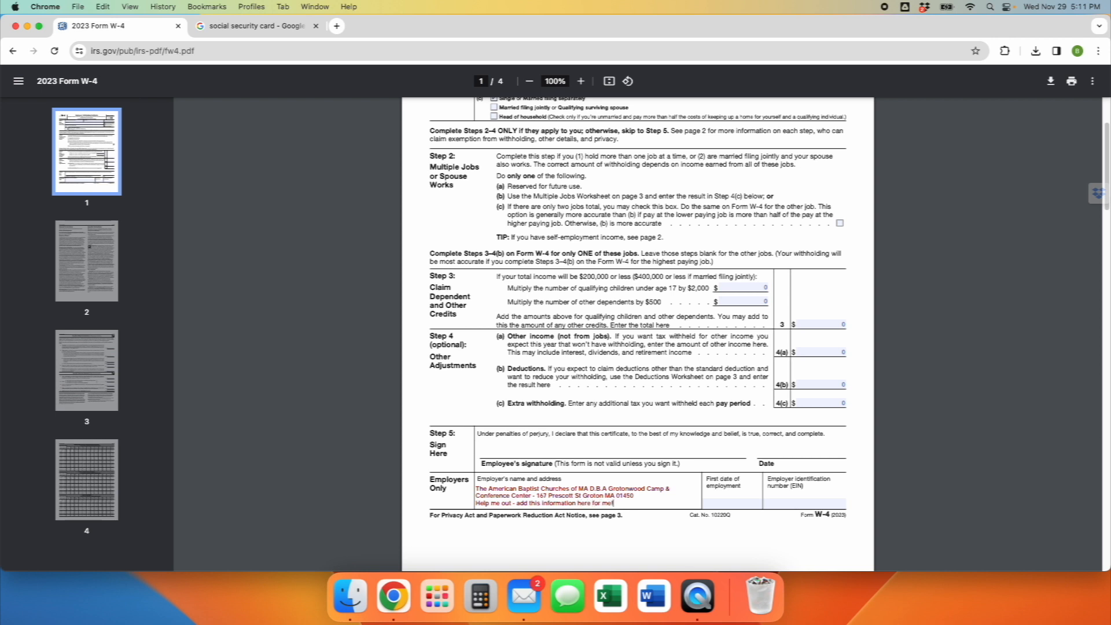
type("thnk yp")
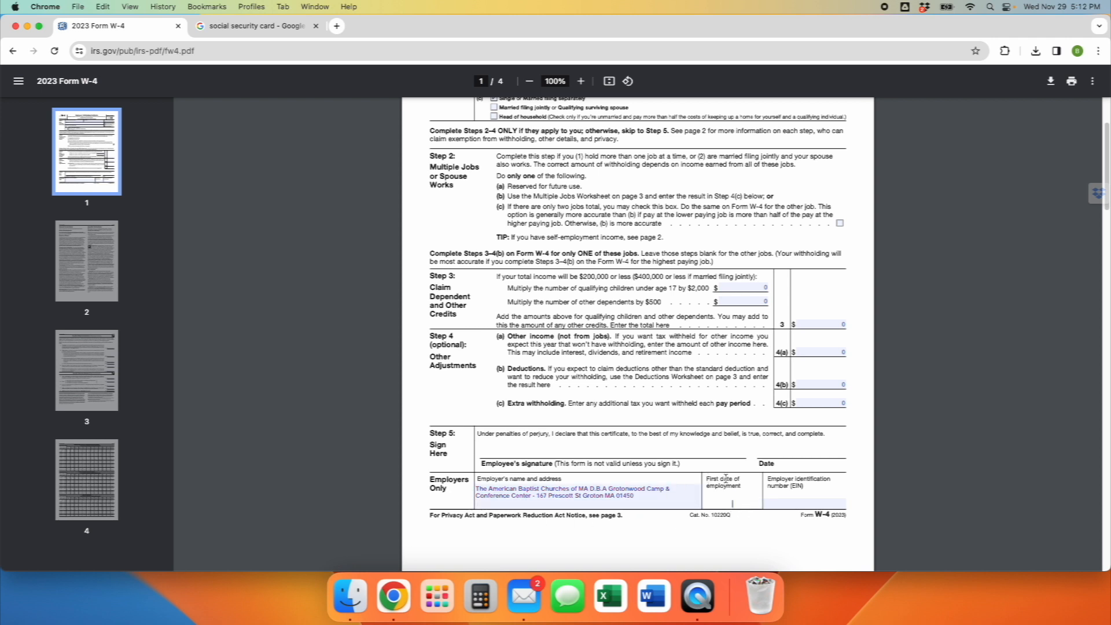
mouse_move(730, 532)
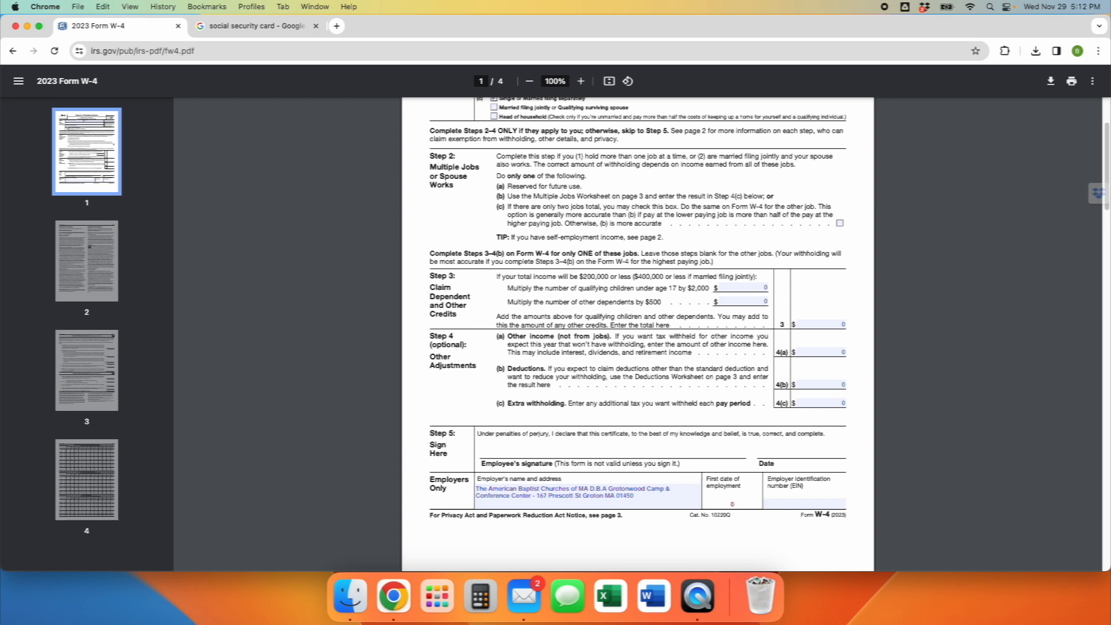
Set first date of employment to 06/06/2024 and begin the employer identification number.
type("05/30/2024")
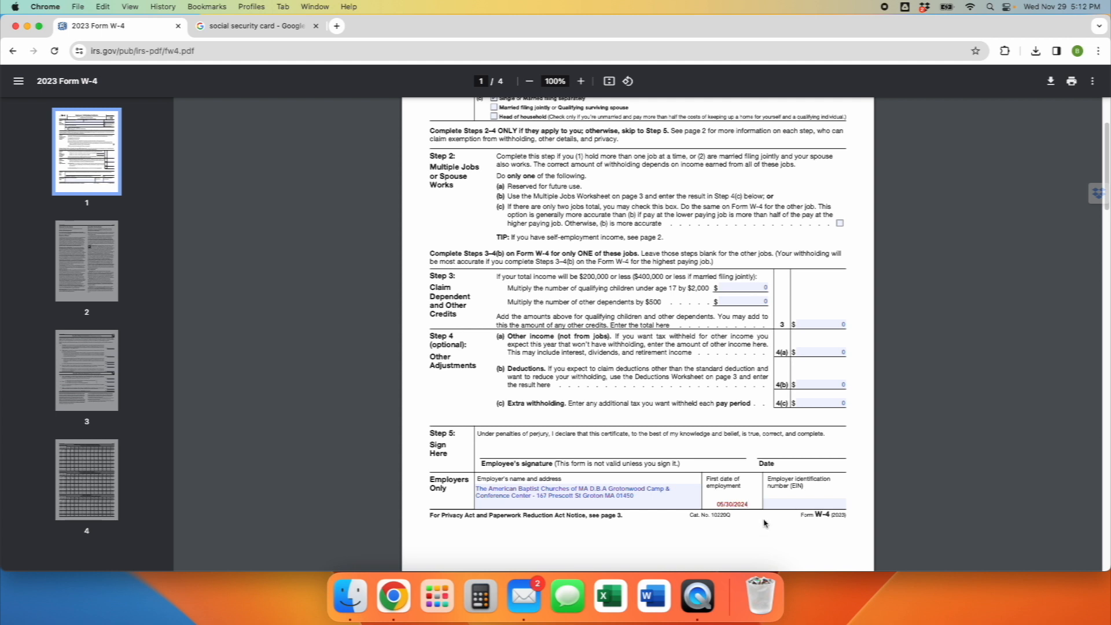
double_click(730, 504)
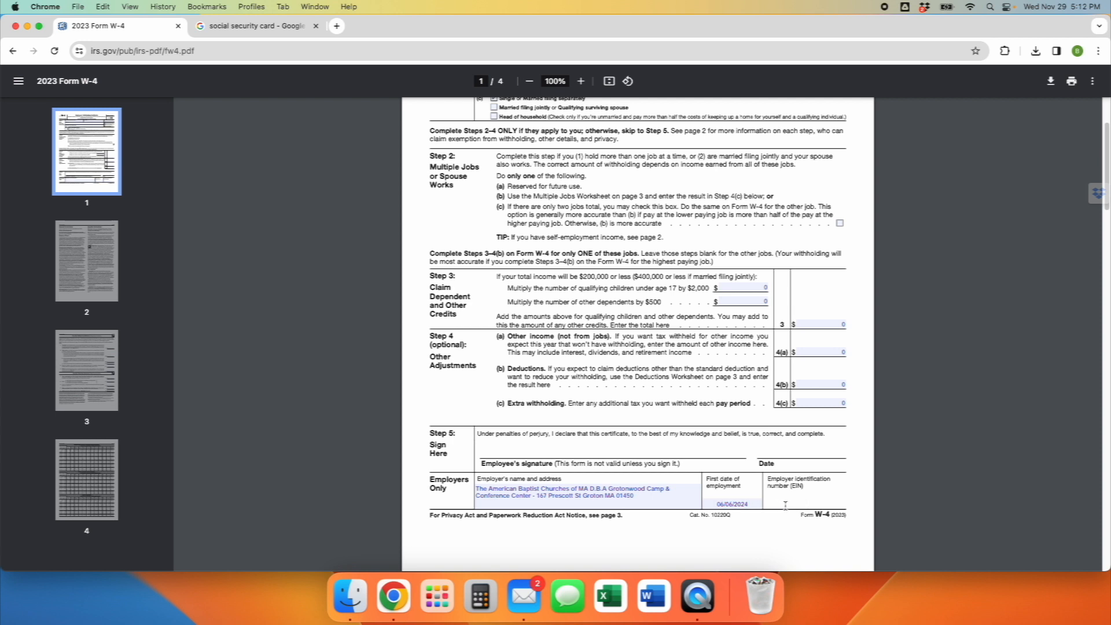
type("0")
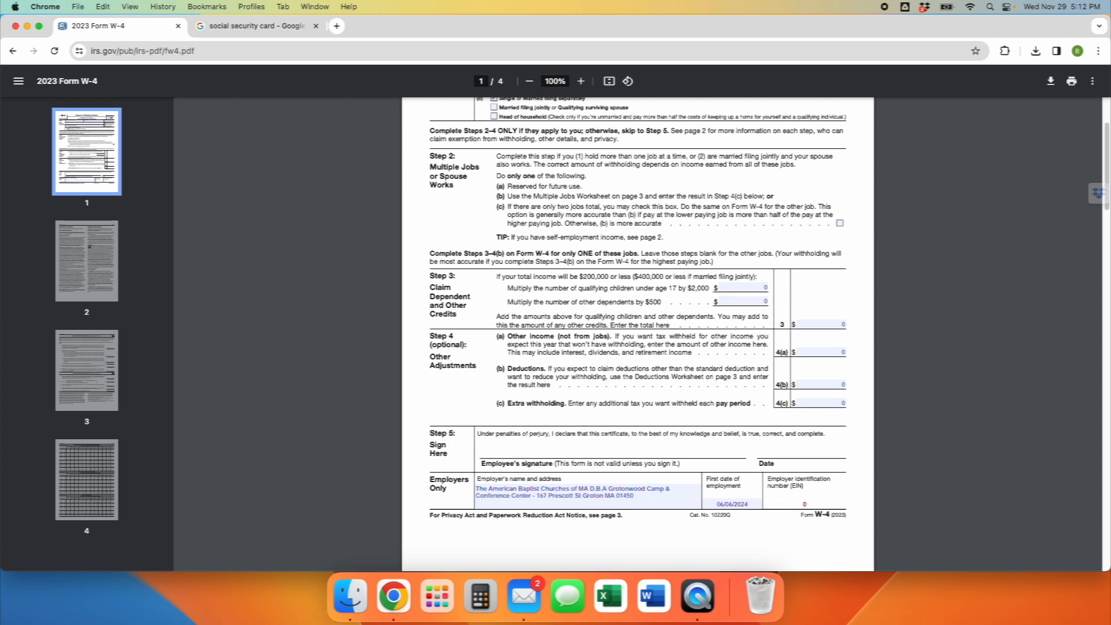
type("42104696")
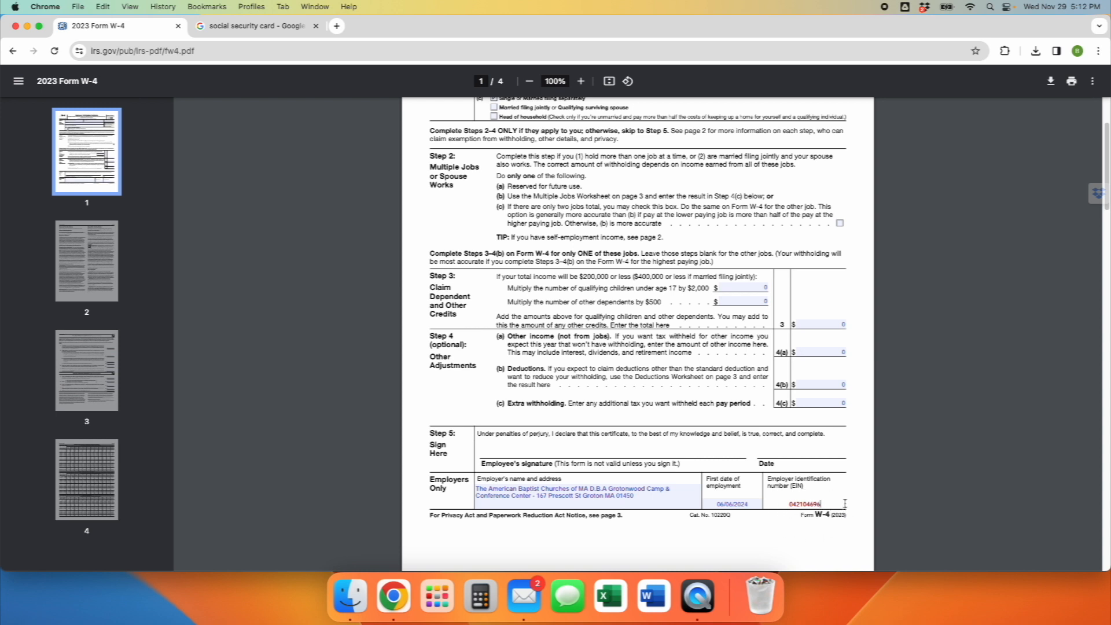
mouse_move(822, 251)
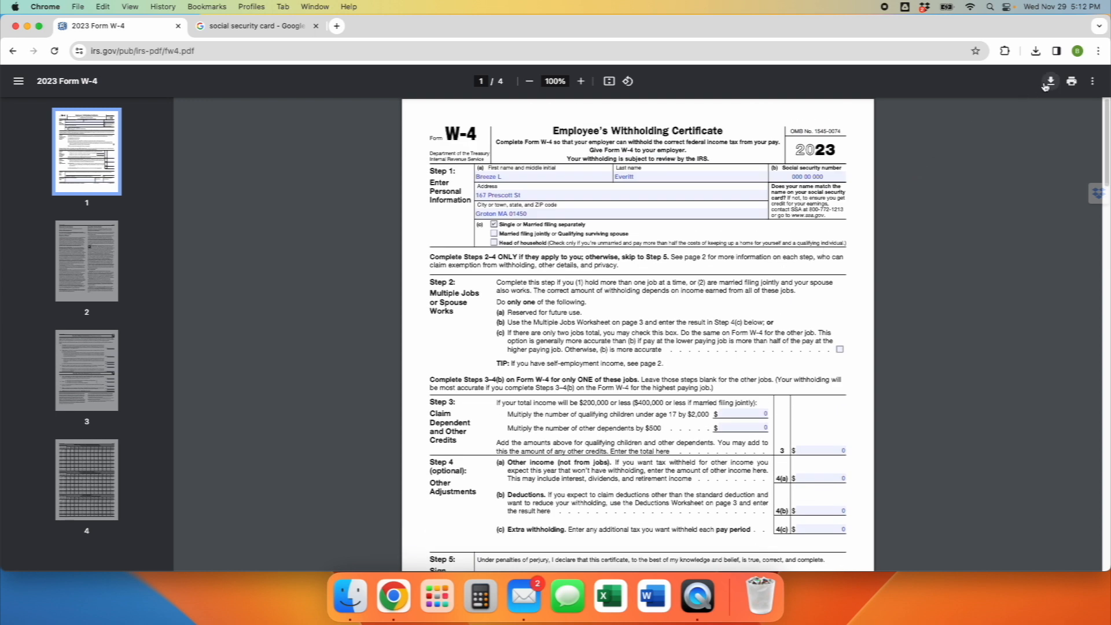
Save the filled form to the Desktop as 'Breez W4 Form 2024' PDF.
left_click(1050, 81)
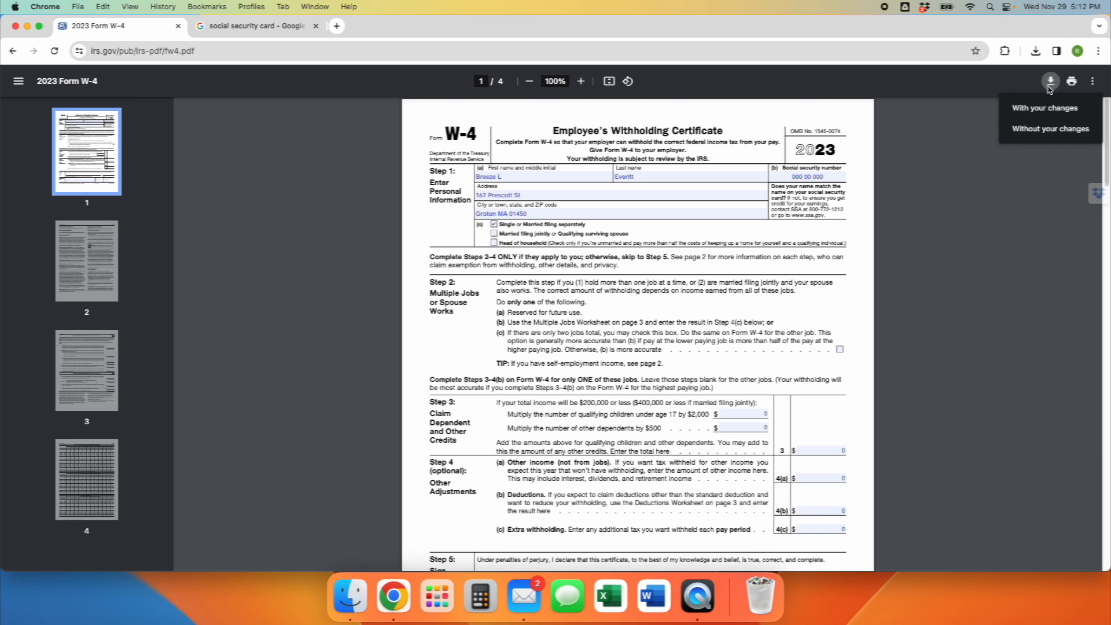
mouse_move(1045, 108)
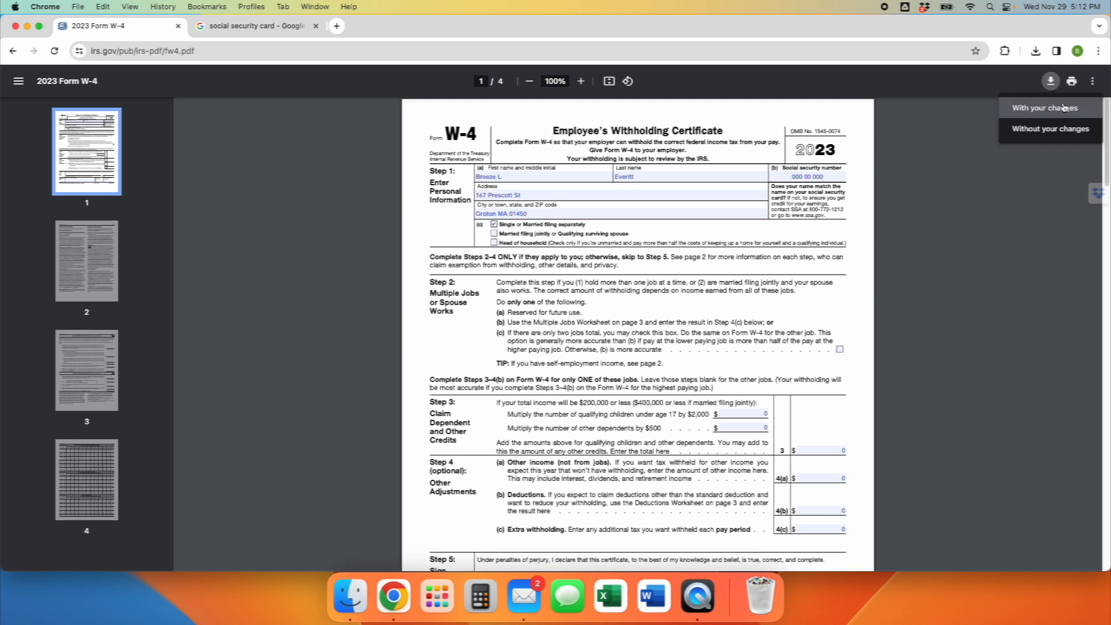
left_click(1044, 108)
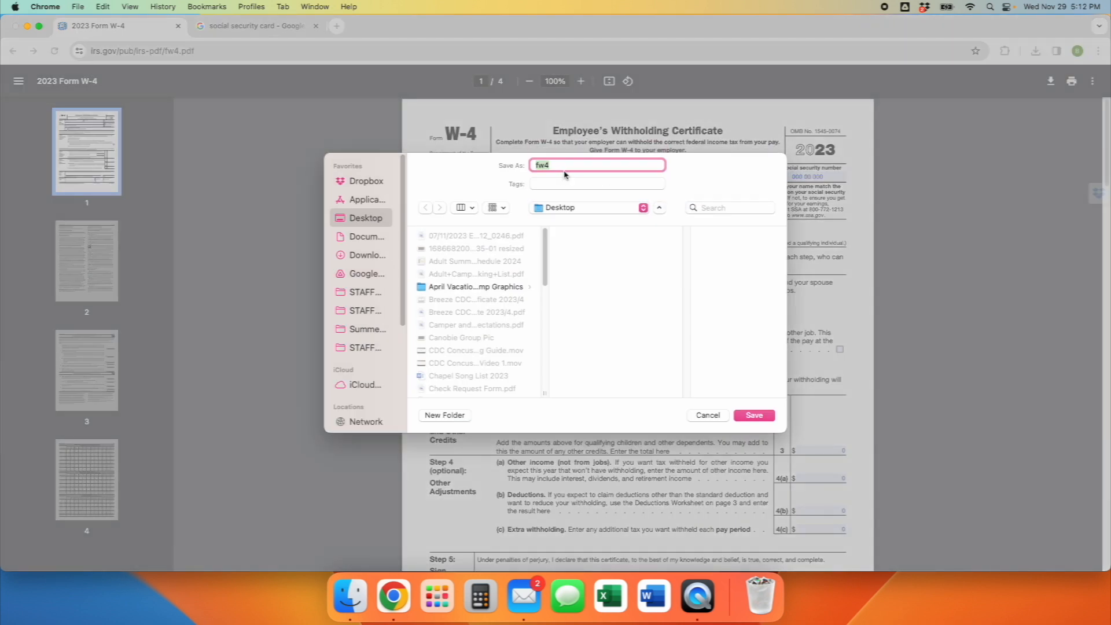
type("Breeze Everitt")
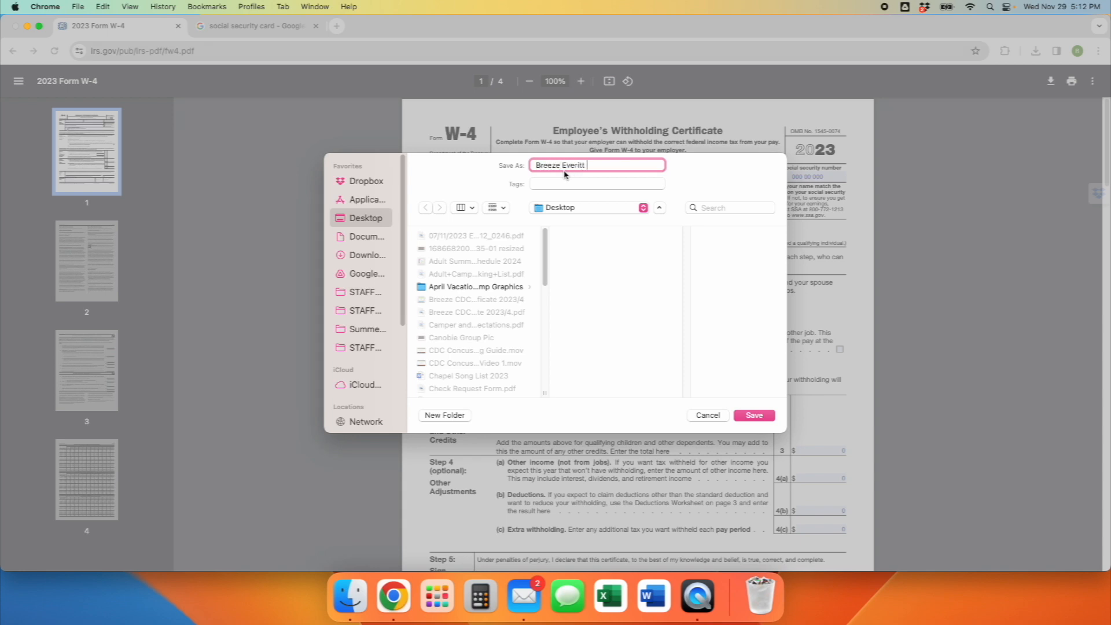
type("W4")
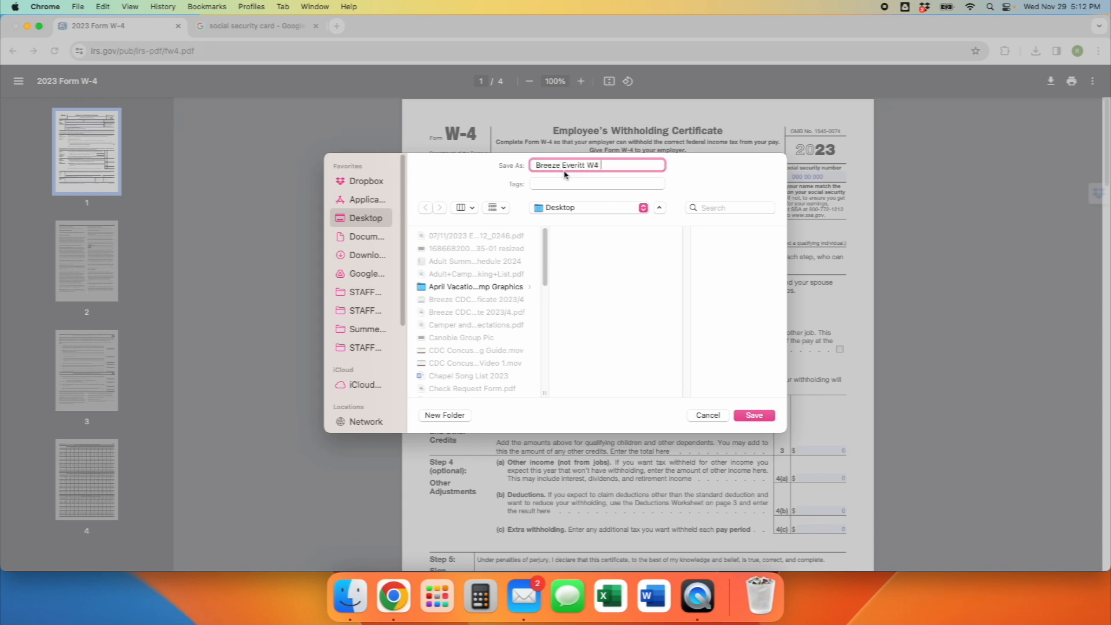
type("Form 20")
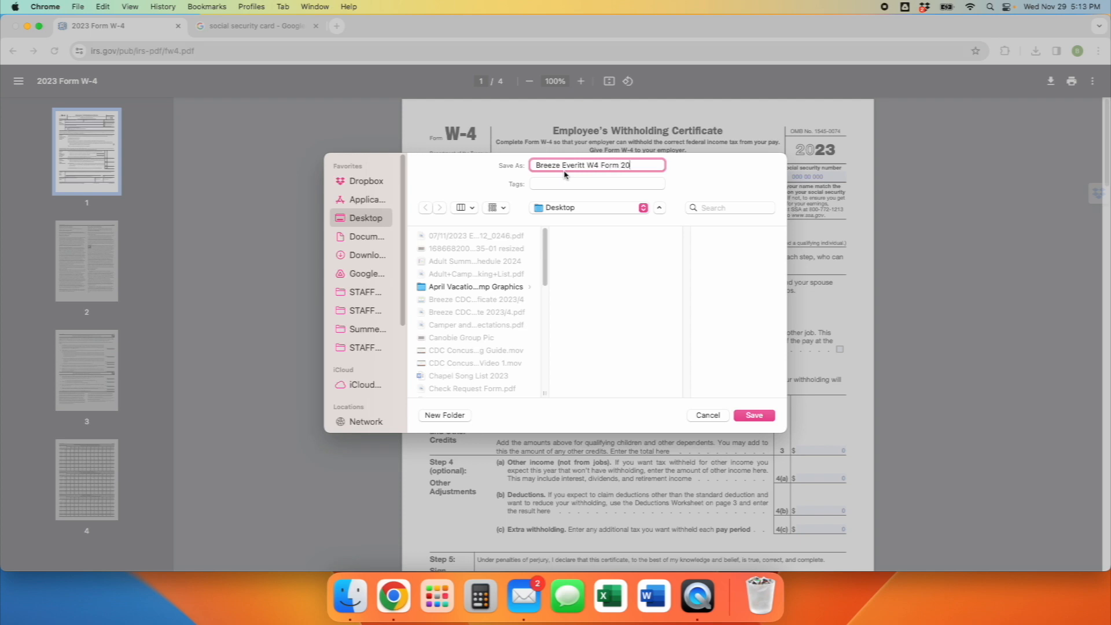
type("24")
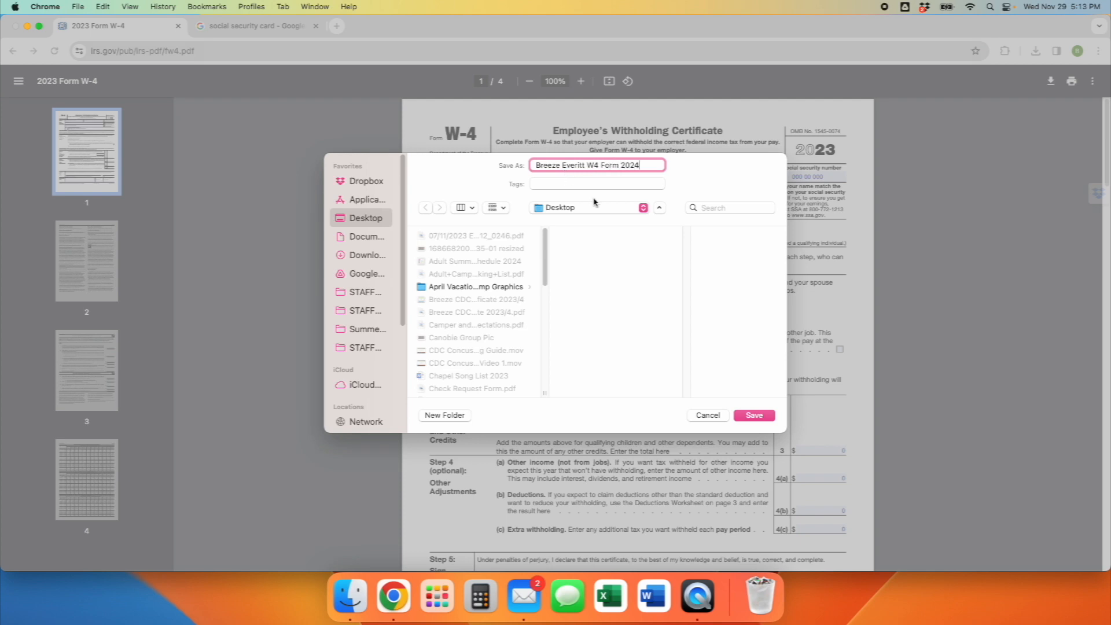
left_click(754, 414)
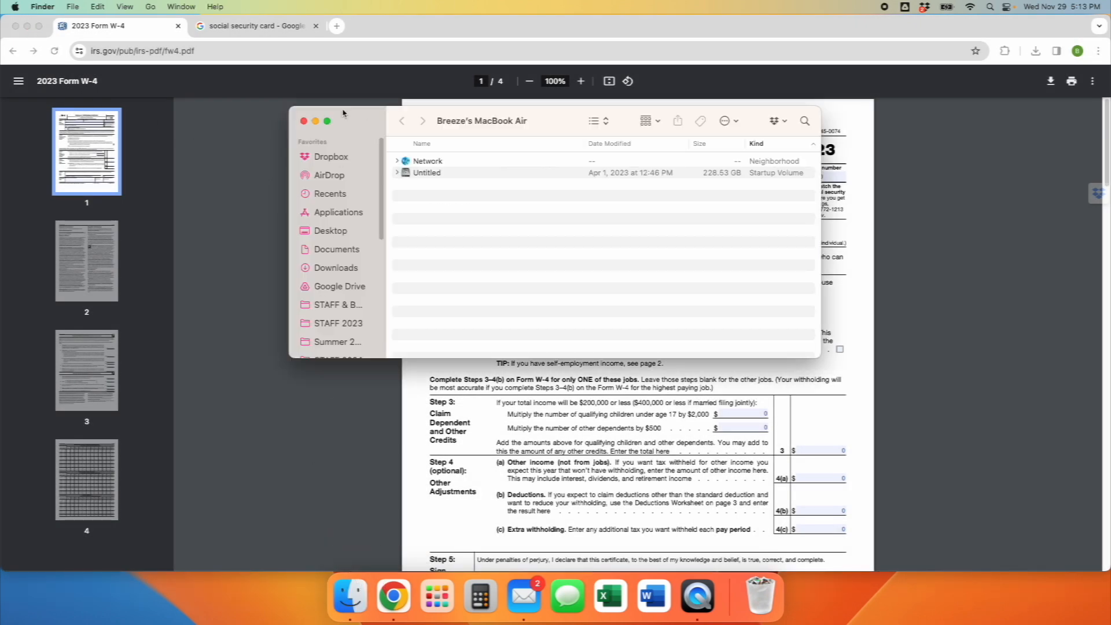
Show the Desktop in Finder and choose Share… on the W4 Form 2024 PDF.
left_click(330, 230)
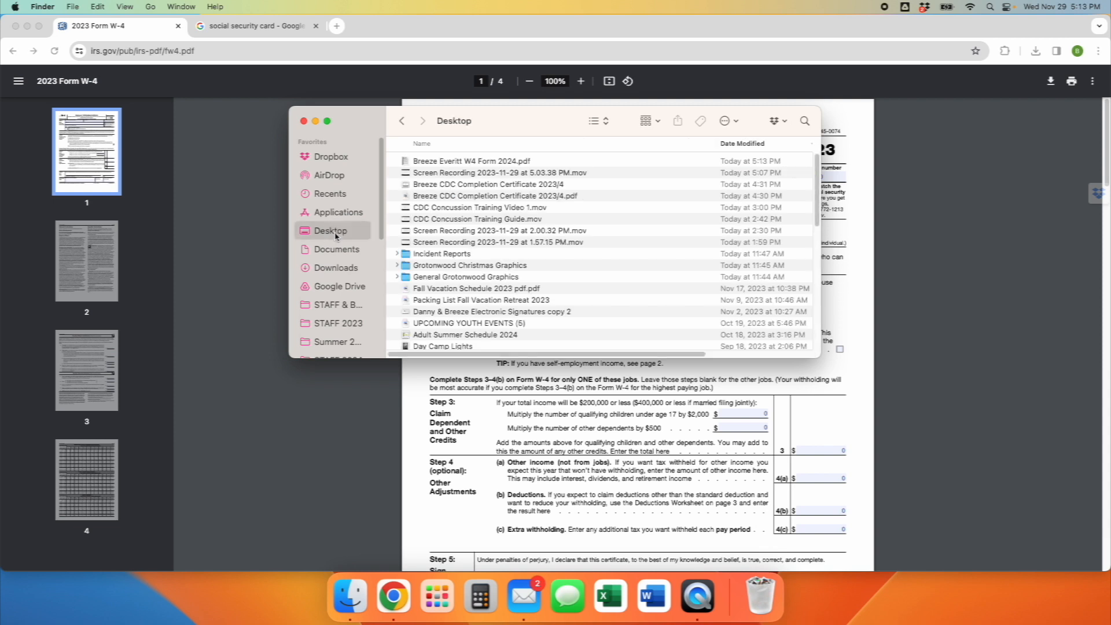
right_click(471, 161)
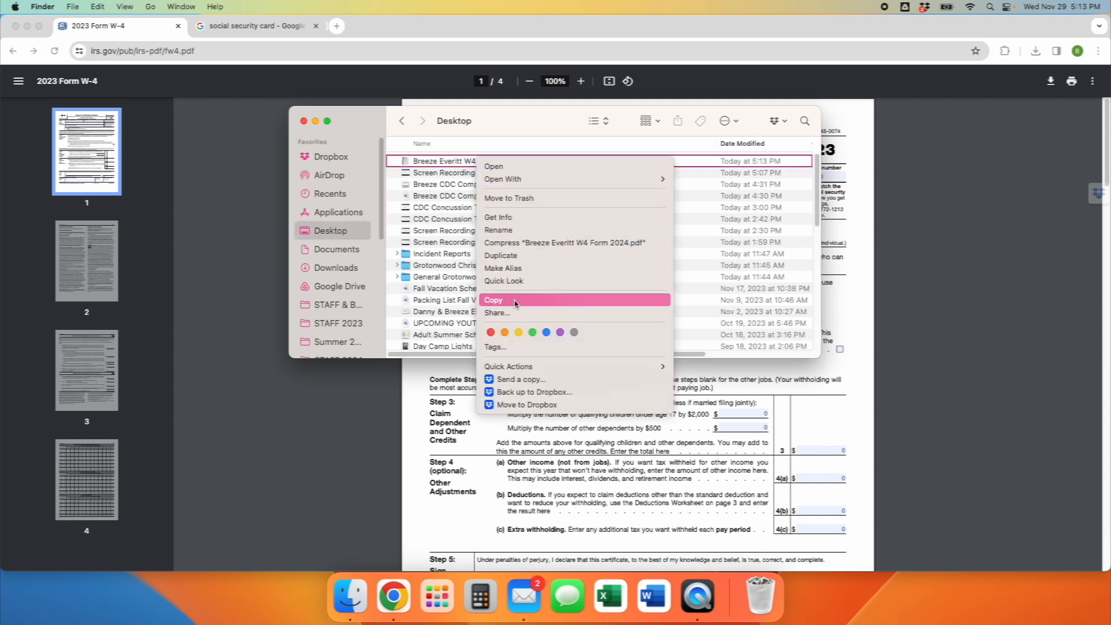
left_click(496, 313)
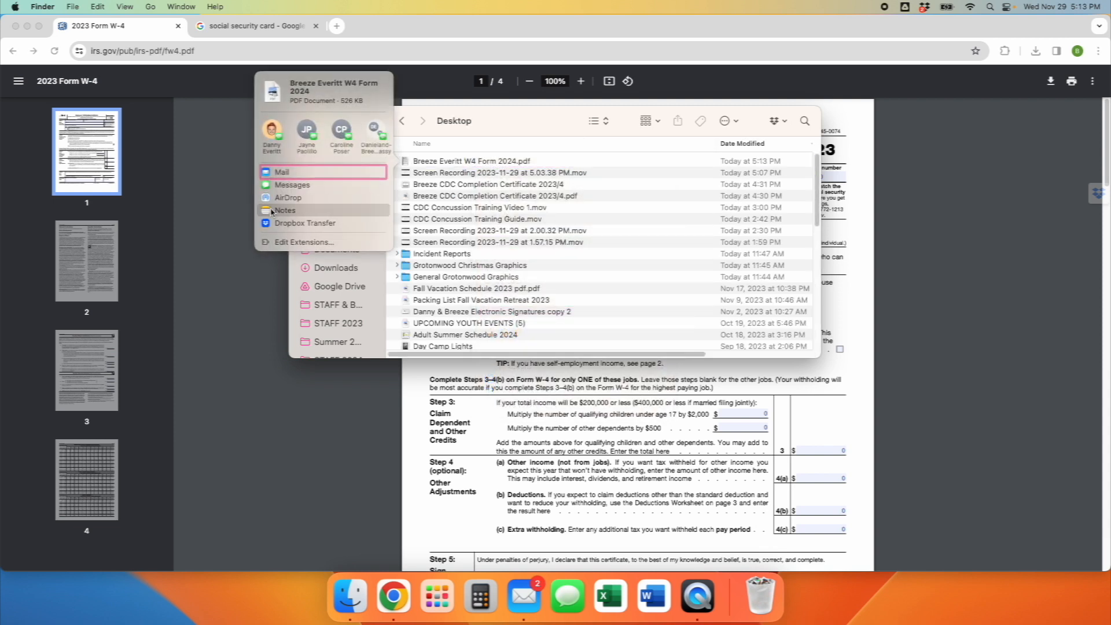
Address the new Mail message with the W-4 PDF to the grotonwood.org work address.
left_click(282, 171)
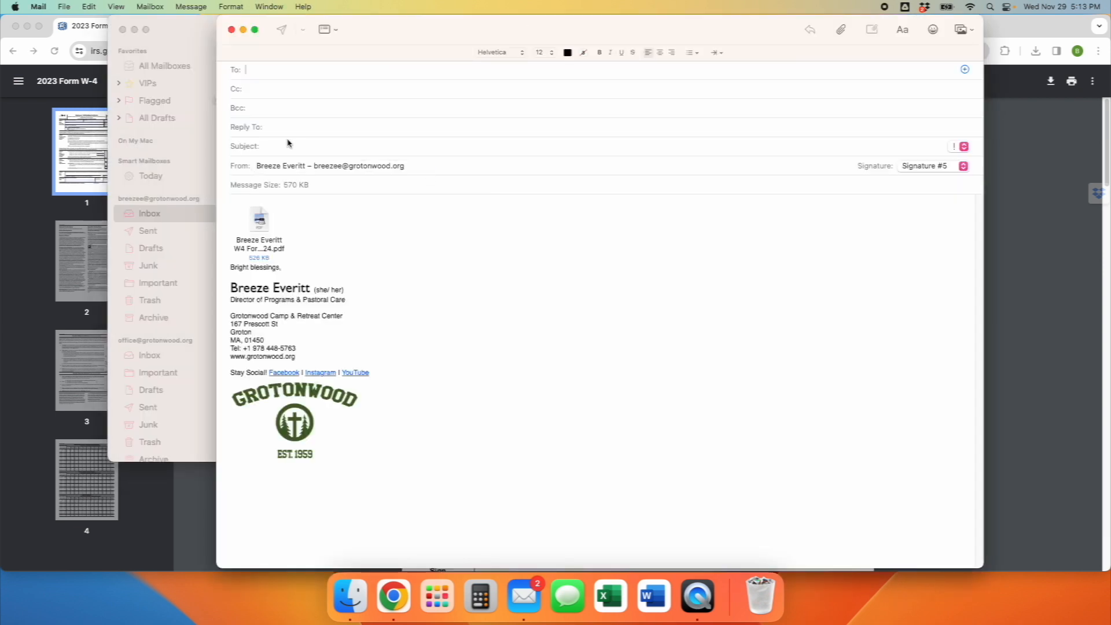
type("breez")
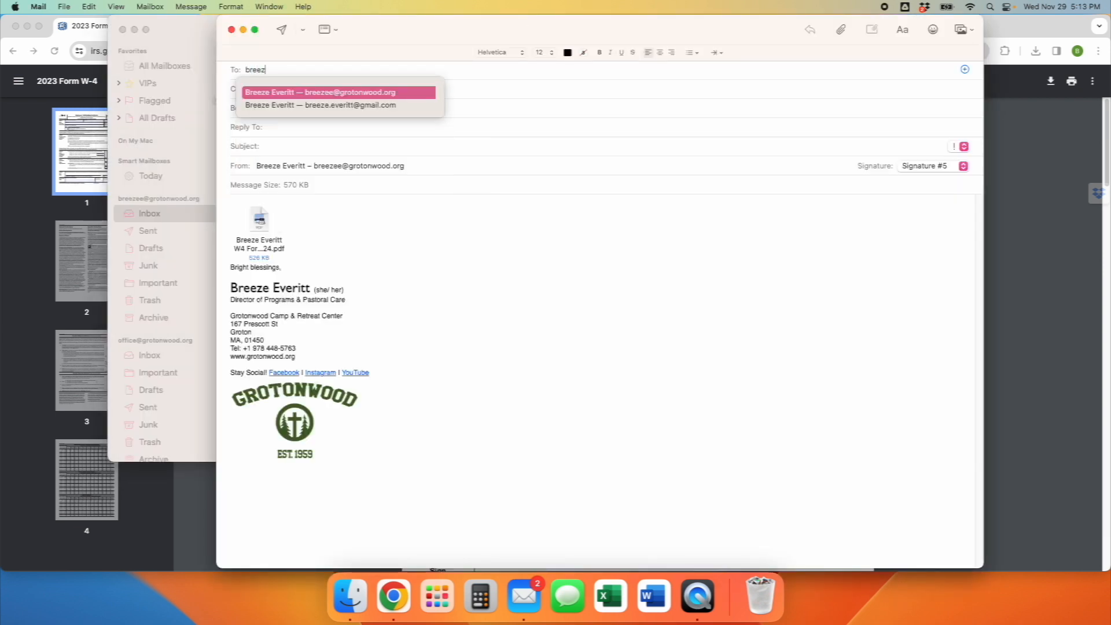
left_click(321, 93)
type("Send it to")
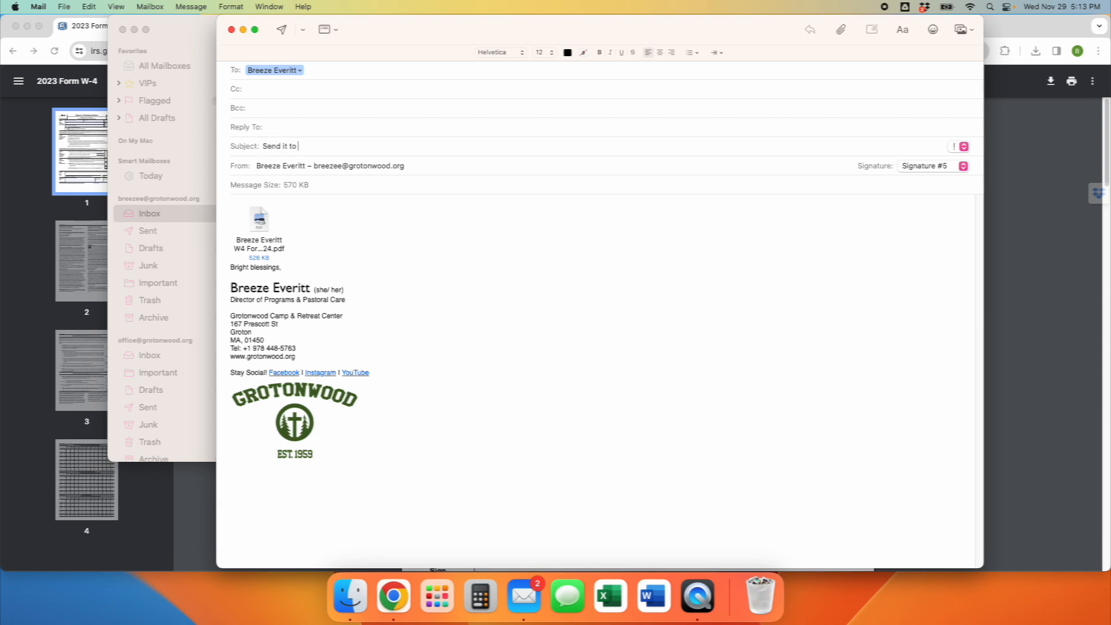
Enter the subject reminder 'me or upload it to your staff prog' and select it.
type("me or")
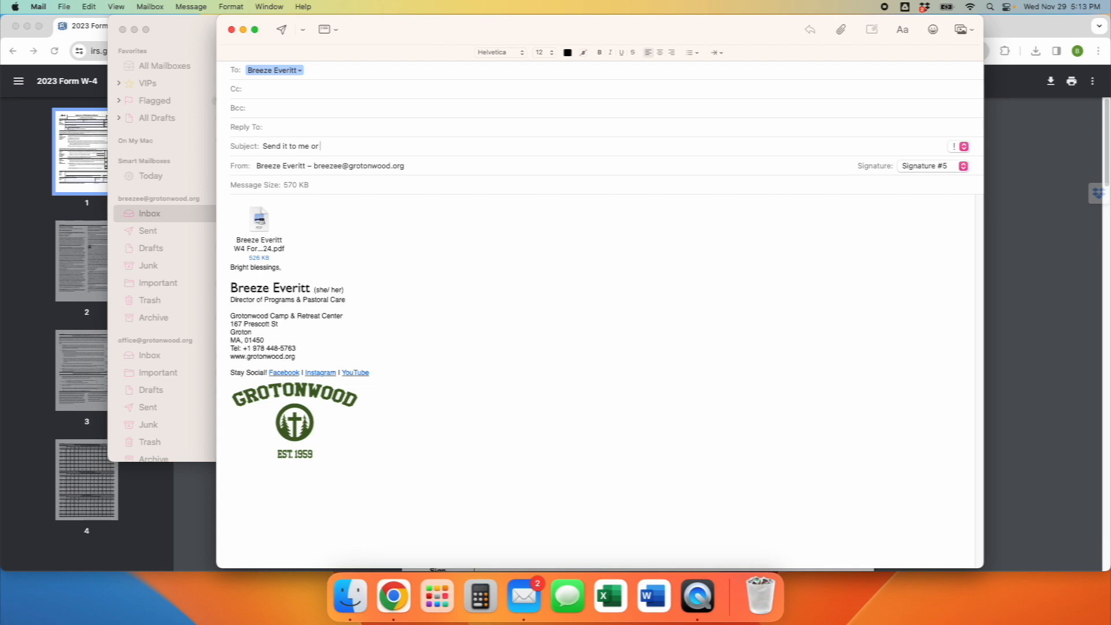
type("upload it")
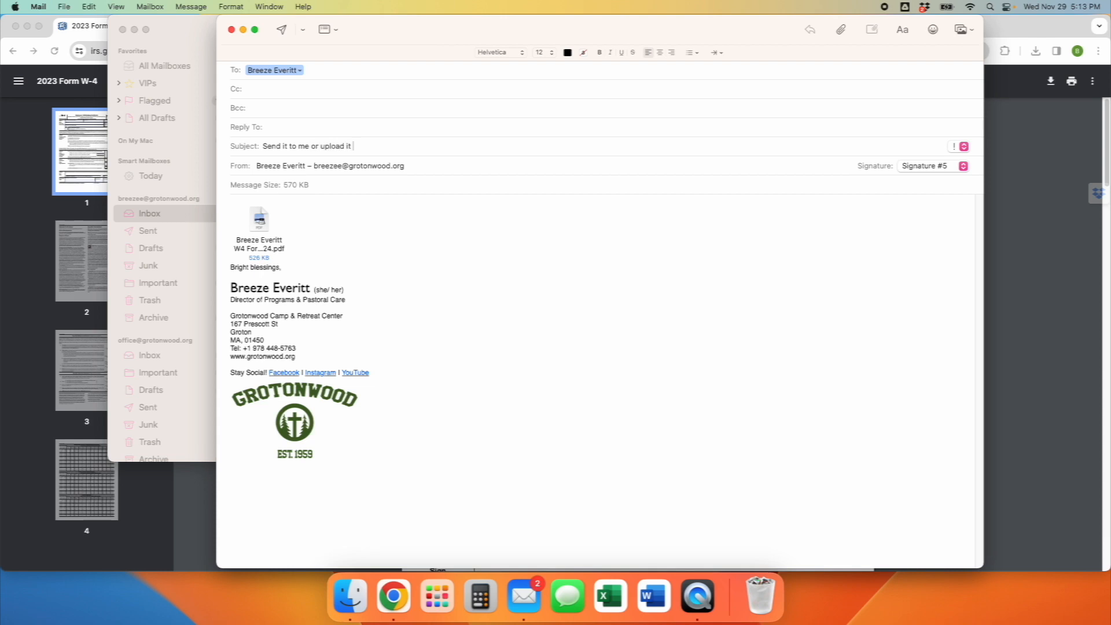
type("to your s")
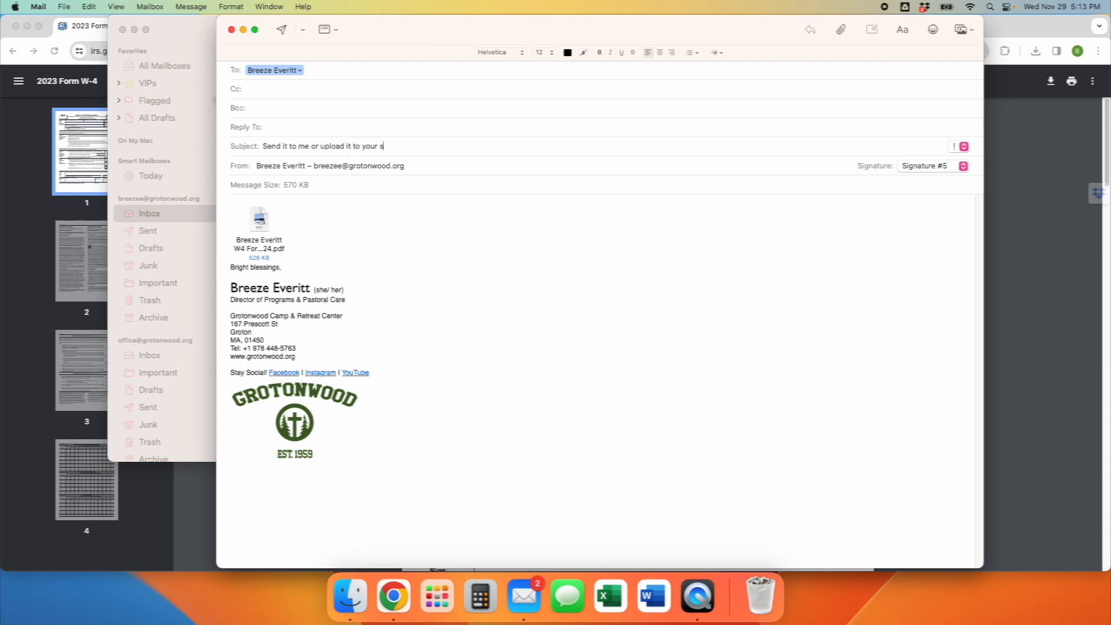
type("taff prog")
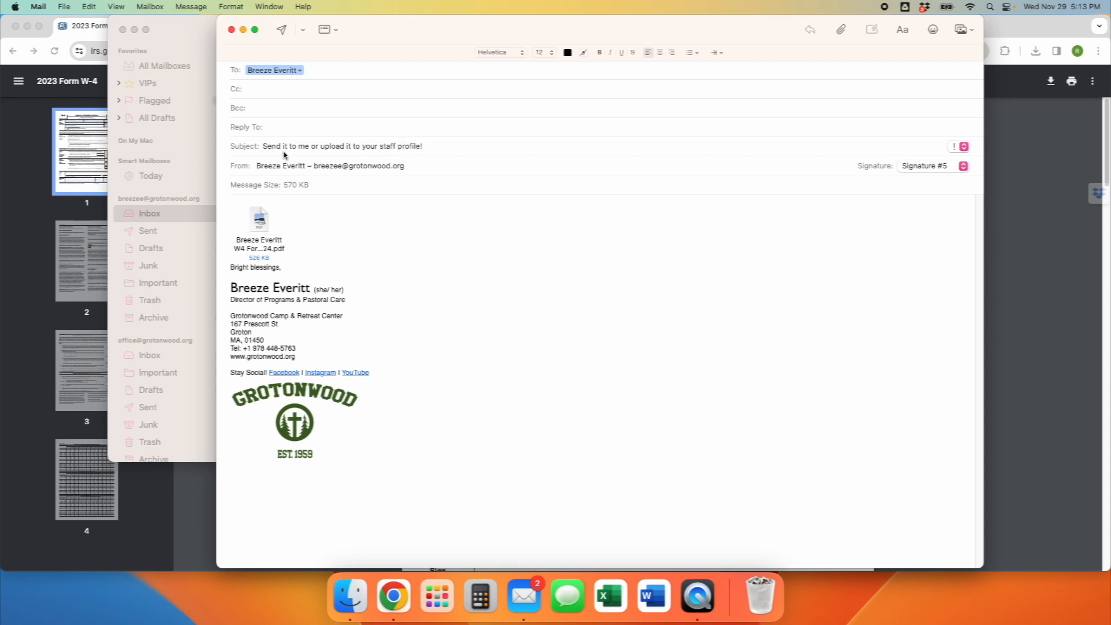
triple_click(343, 146)
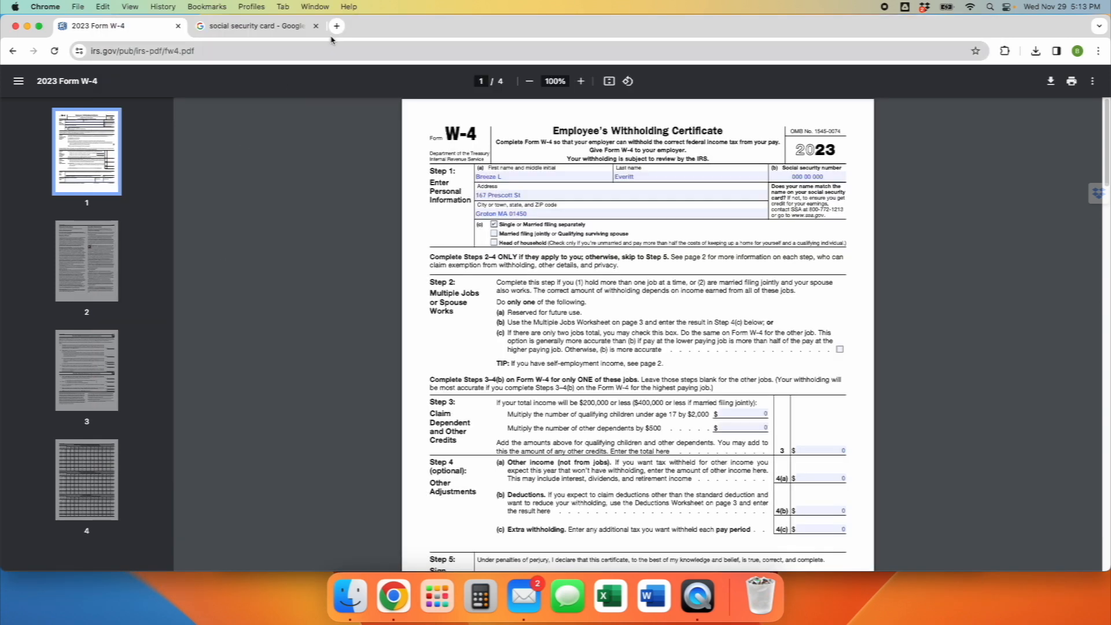
Reach the Grotonwood site's Log In To My Staff Profile page in a new tab.
left_click(336, 27)
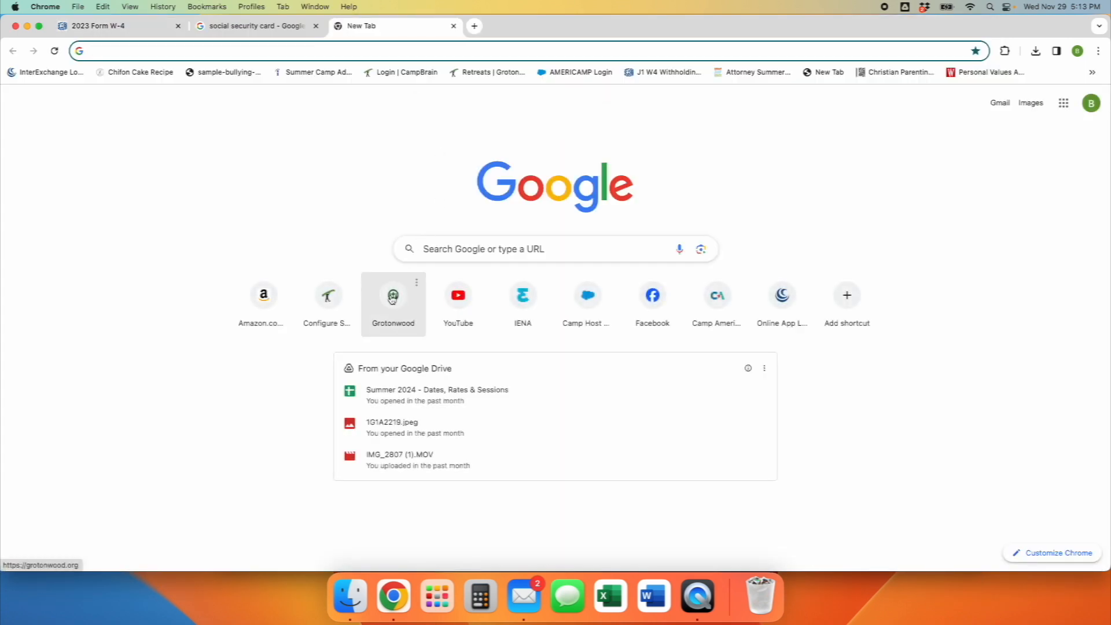
left_click(392, 295)
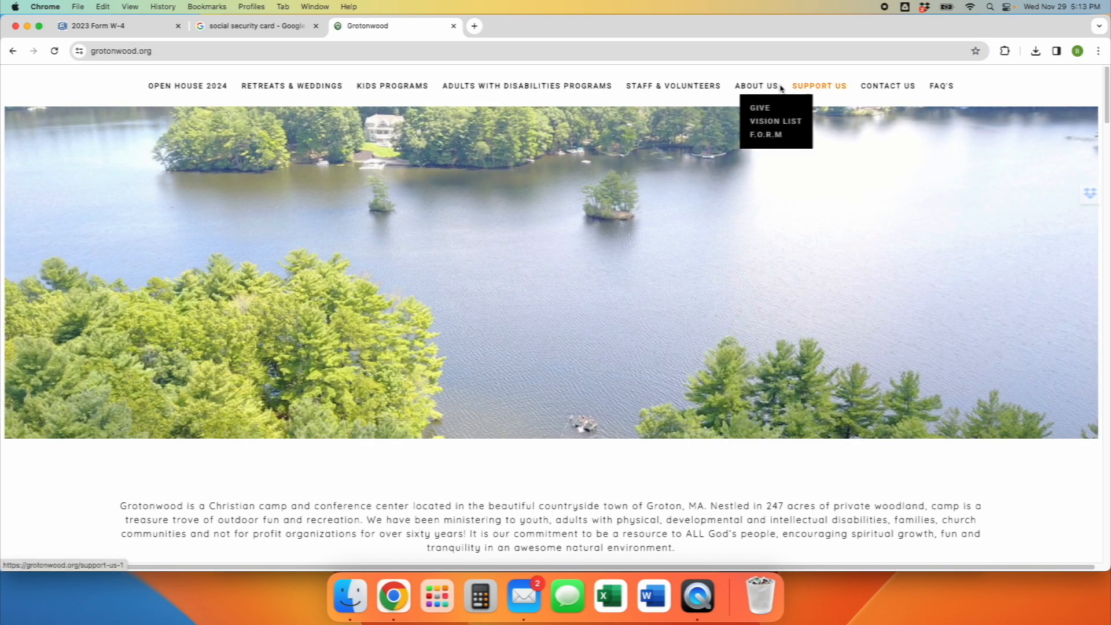
mouse_move(673, 86)
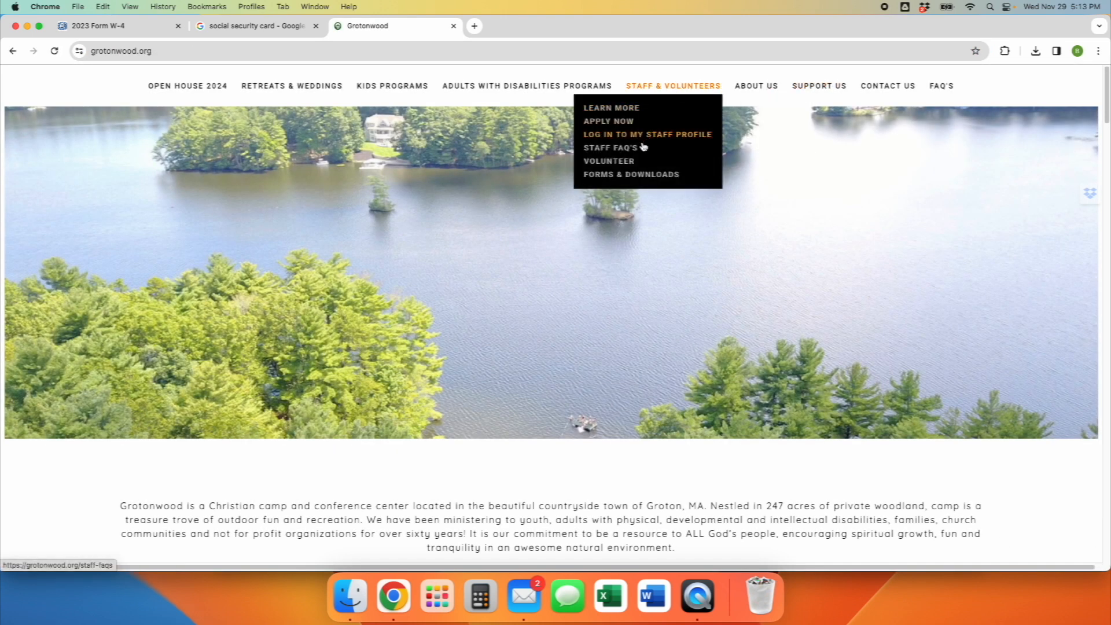
left_click(645, 135)
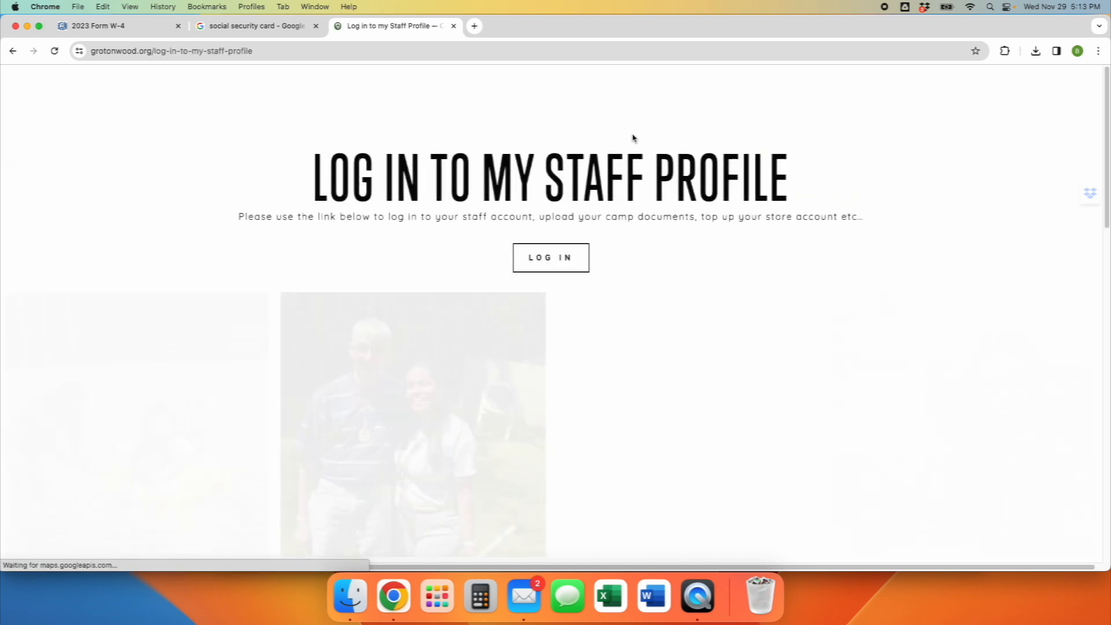
scroll("down", 3)
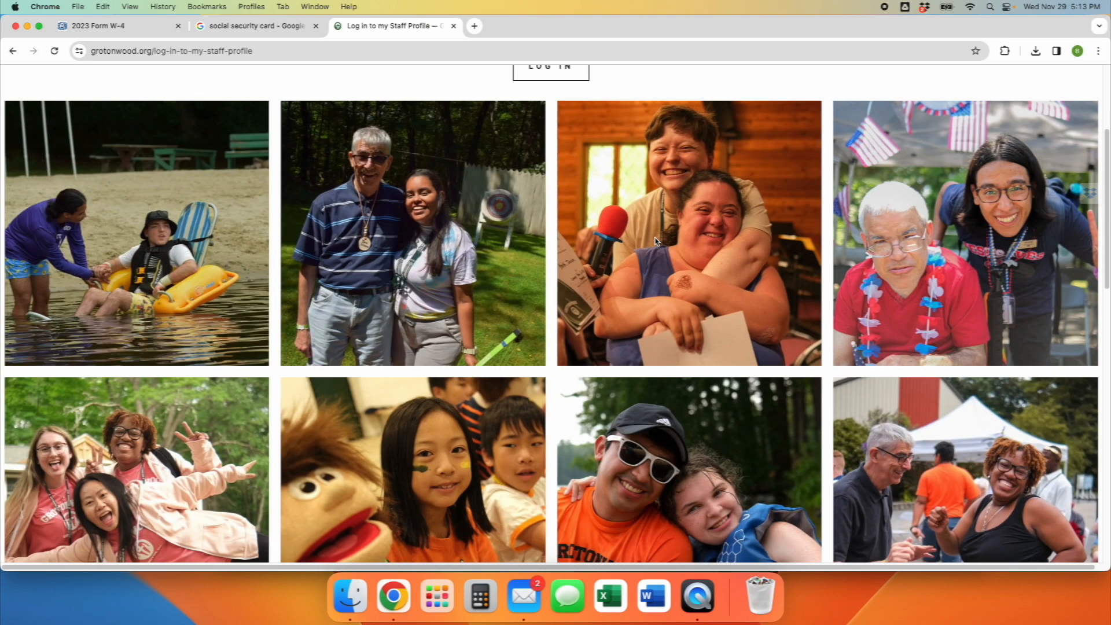
scroll("up", 3)
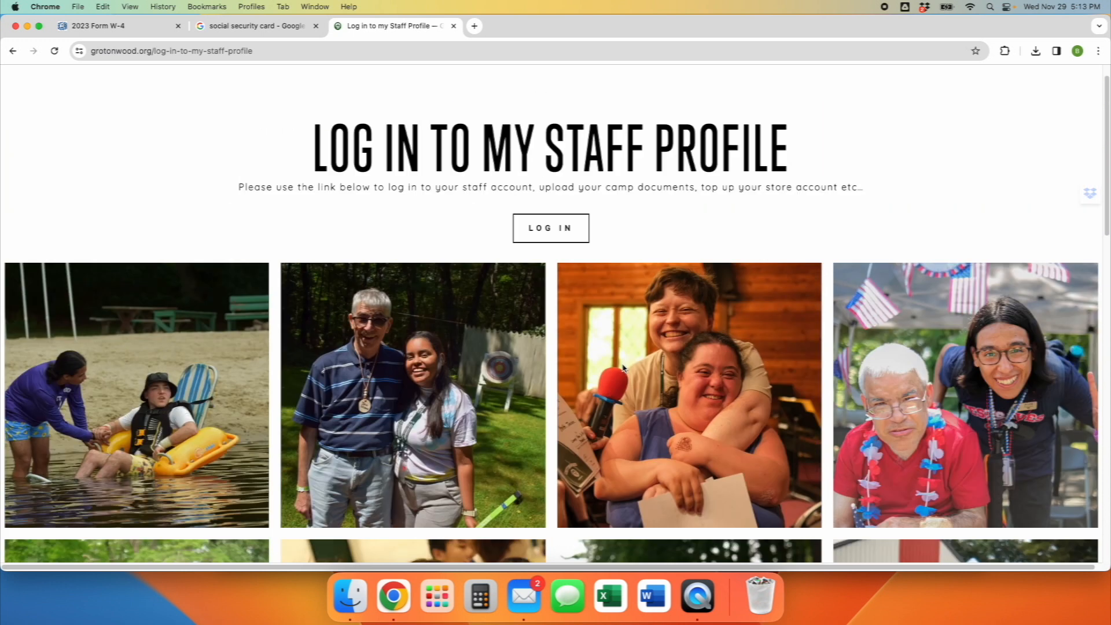
Attempt CampBrain staff portal sign-in with autofilled credentials; mismatch error reported.
left_click(551, 228)
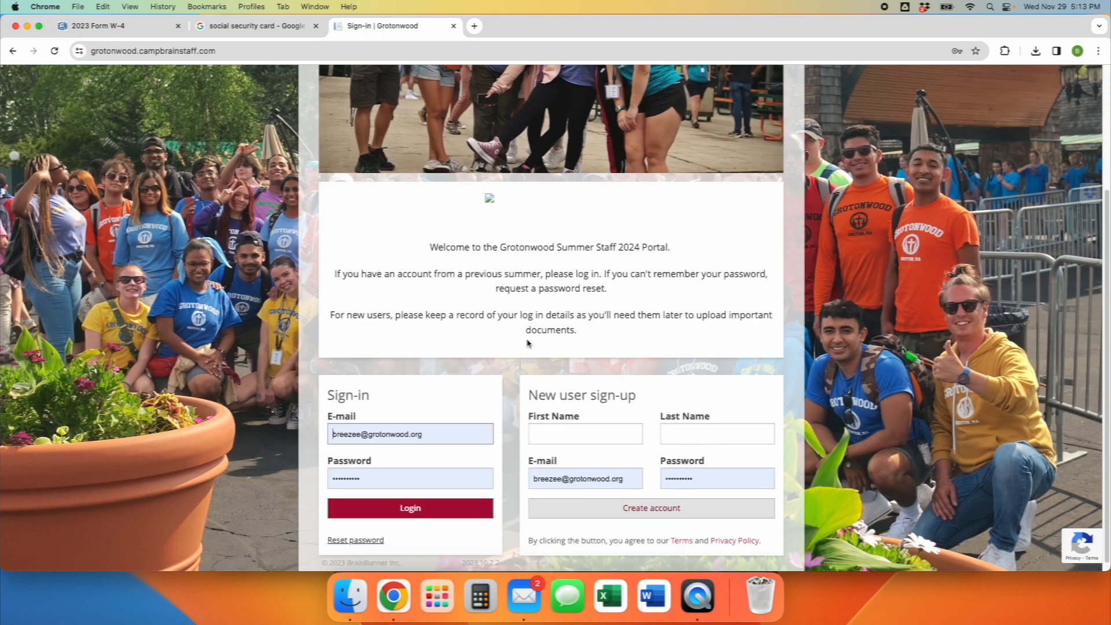
left_click(410, 507)
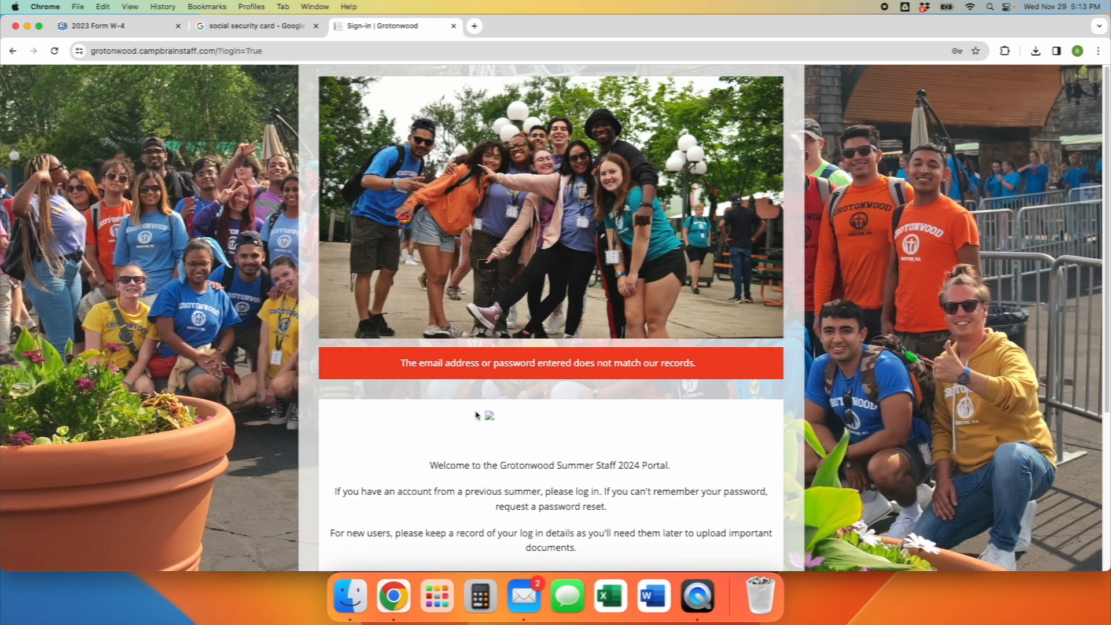
scroll("down", 3)
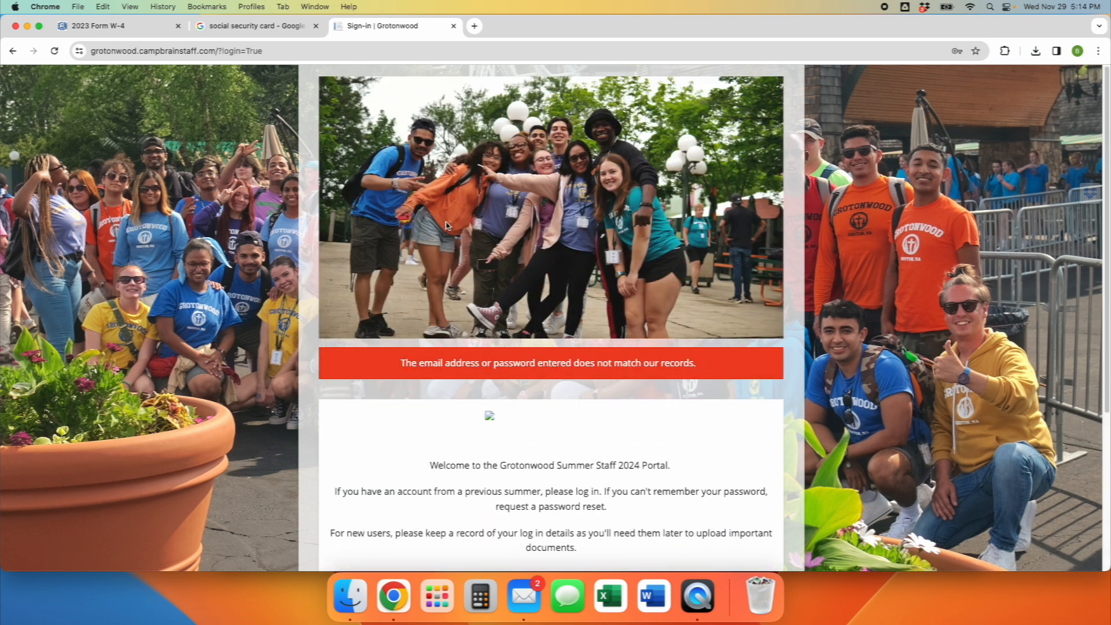
mouse_move(372, 77)
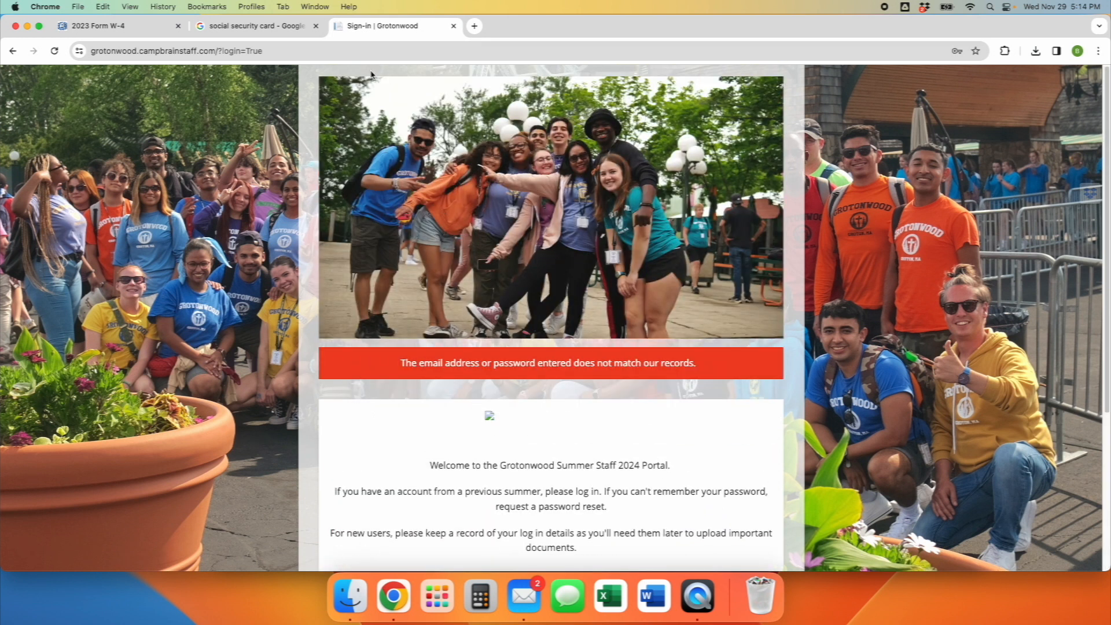